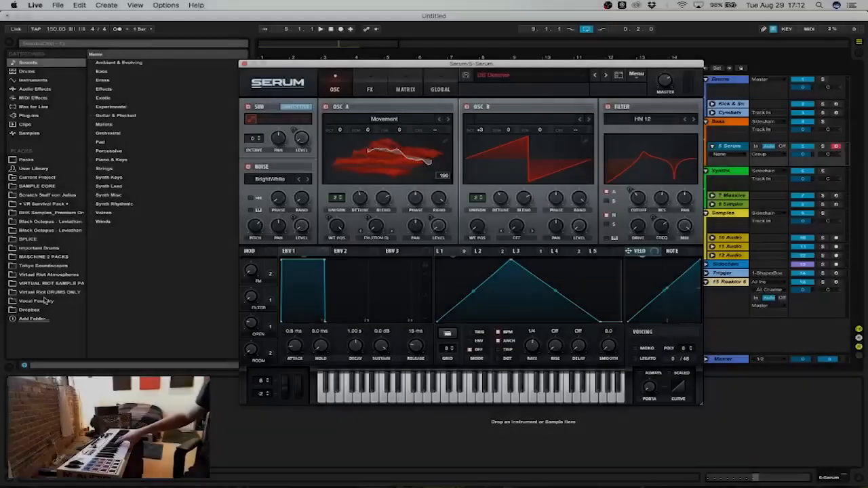
# Step: Close Serum, audition a snare sample from the folder, and mark bars 13–16 on the Serum track
pyautogui.click(49, 292)
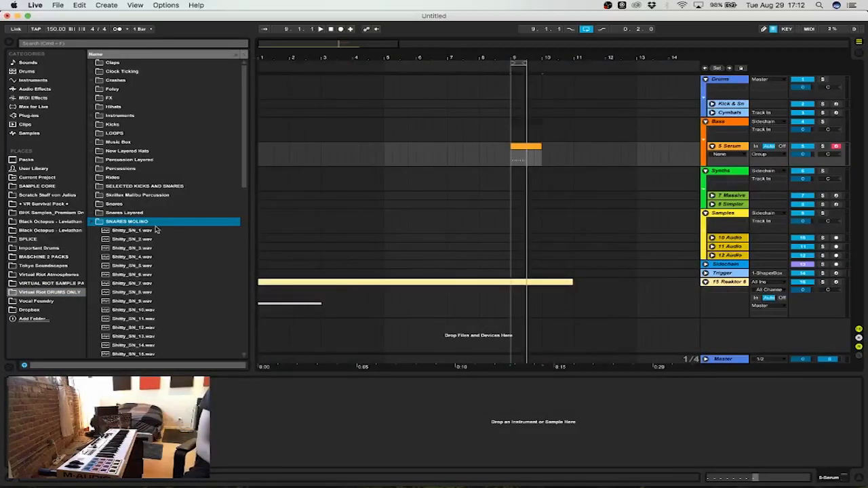
pyautogui.scroll(-3)
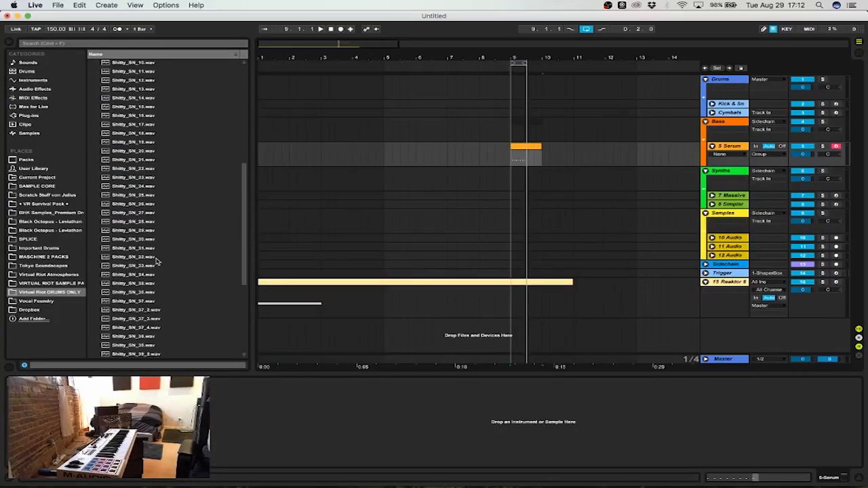
pyautogui.click(133, 256)
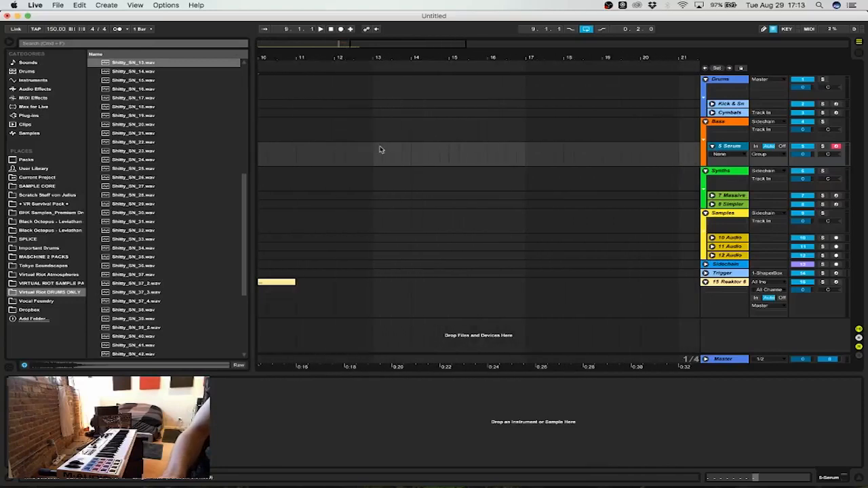
pyautogui.moveTo(373, 152); pyautogui.dragTo(523, 160)
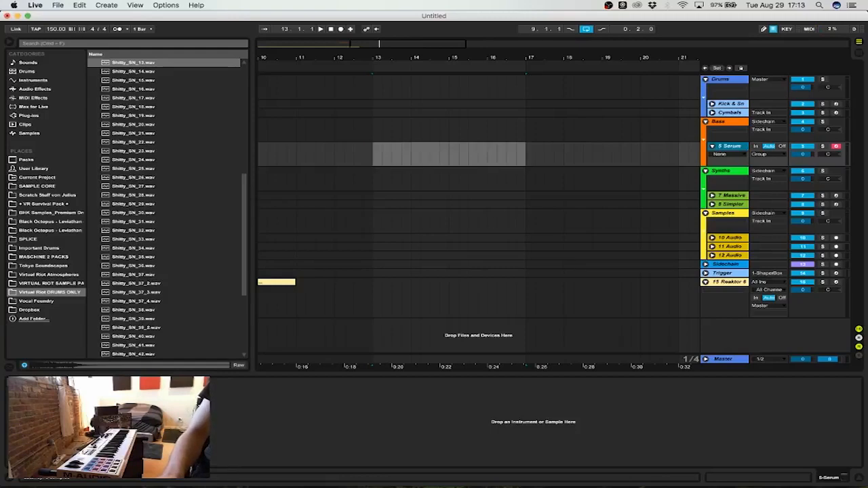
# Step: Reset Serum to its Init Preset and audition three snare samples in the browser
pyautogui.click(623, 76)
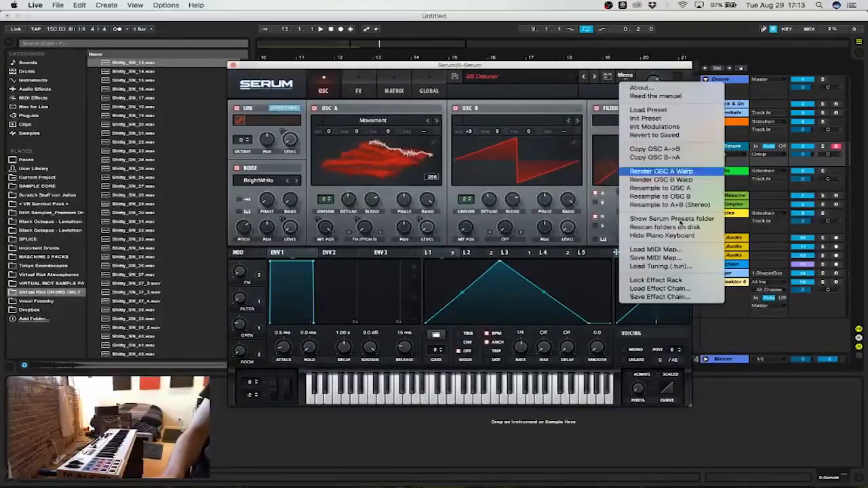
pyautogui.moveTo(671, 157)
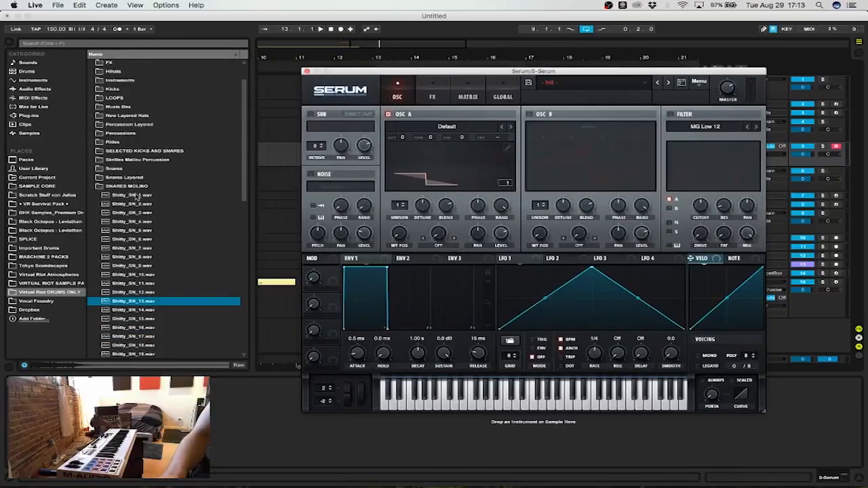
pyautogui.click(131, 195)
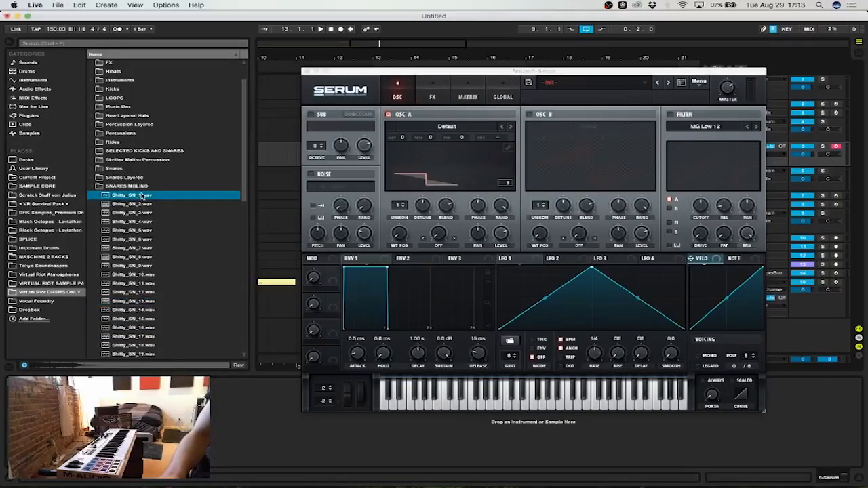
pyautogui.click(132, 211)
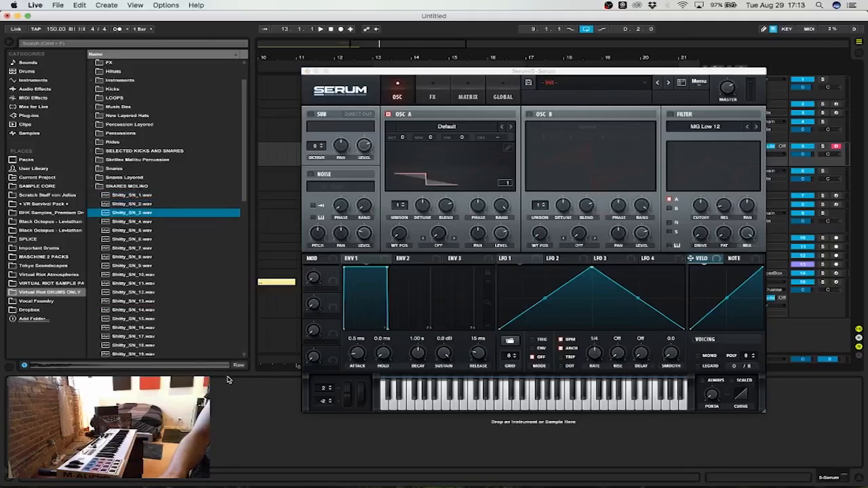
pyautogui.click(133, 283)
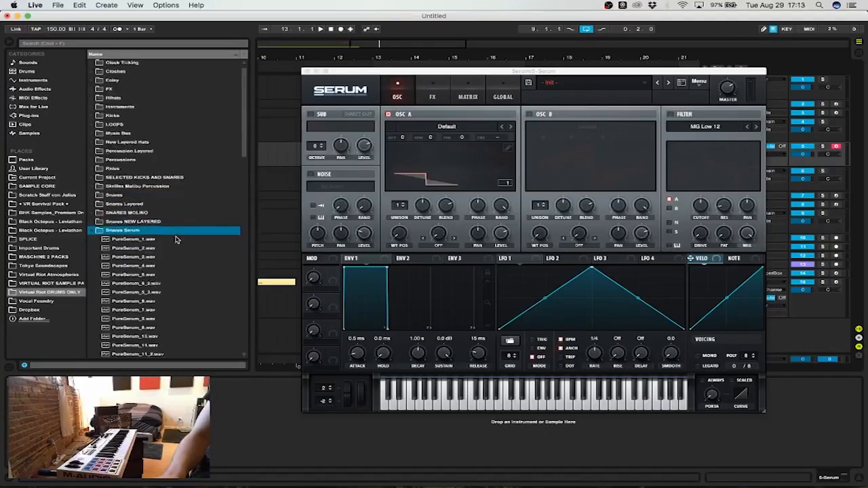
# Step: Switch to the PureSnares folder and audition a couple of its samples
pyautogui.click(133, 125)
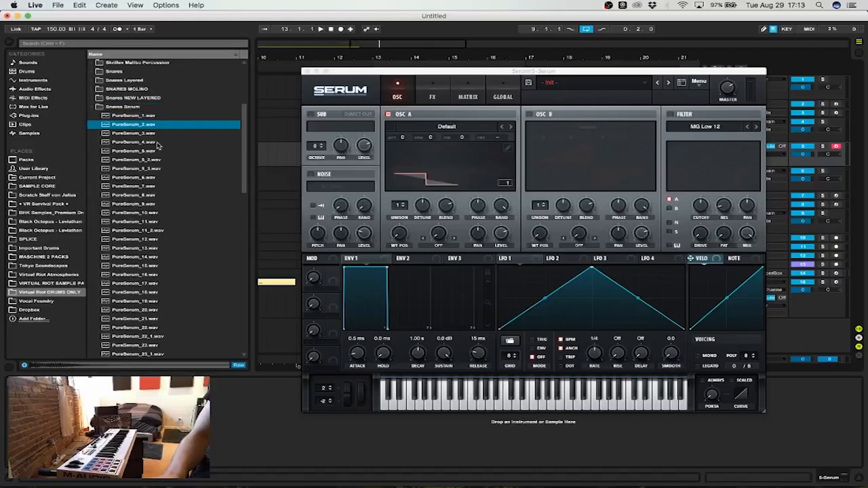
pyautogui.click(133, 176)
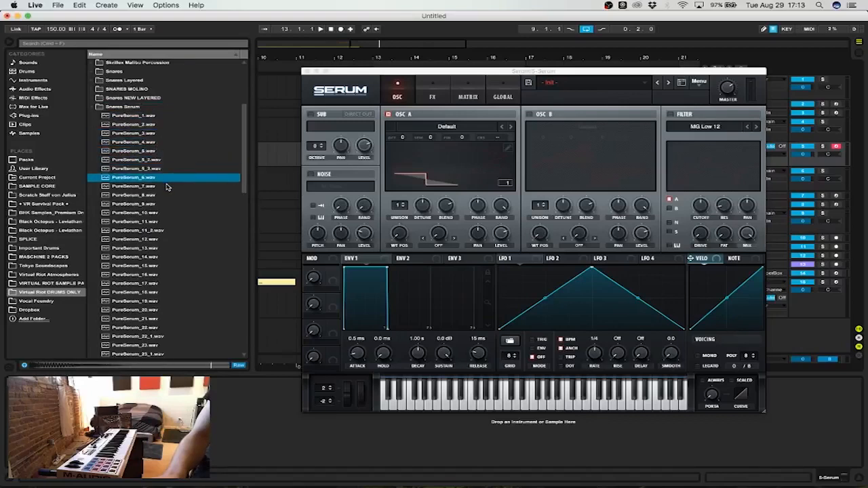
pyautogui.scroll(-3)
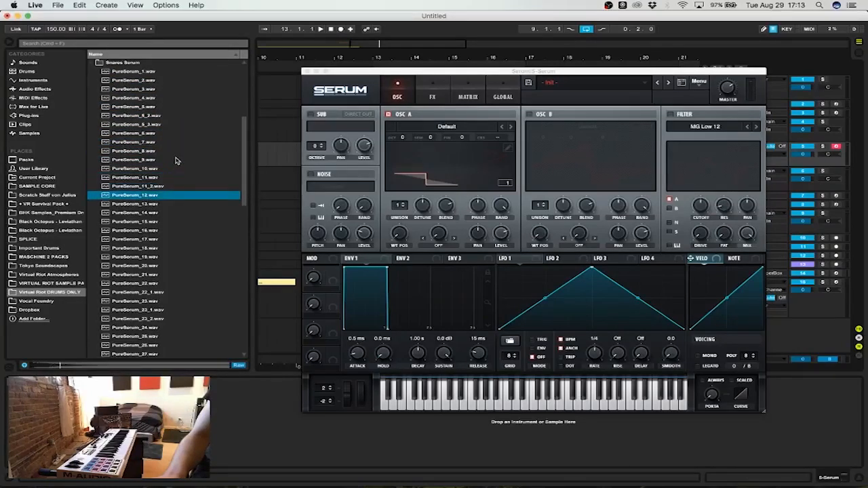
pyautogui.scroll(-3)
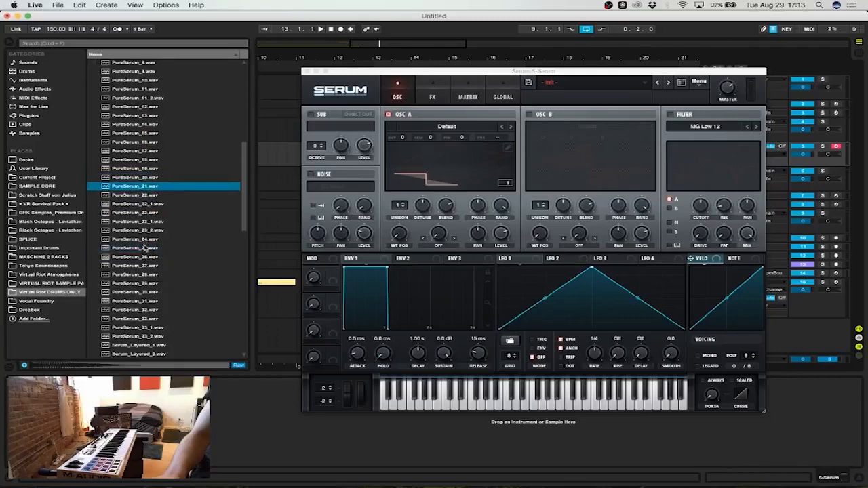
pyautogui.click(136, 274)
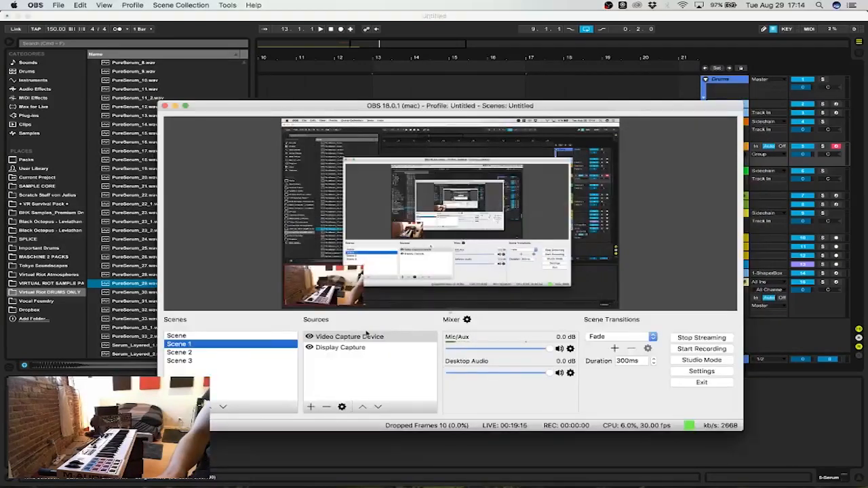
# Step: Select the Video Capture Device source in OBS Scene 1
pyautogui.click(179, 353)
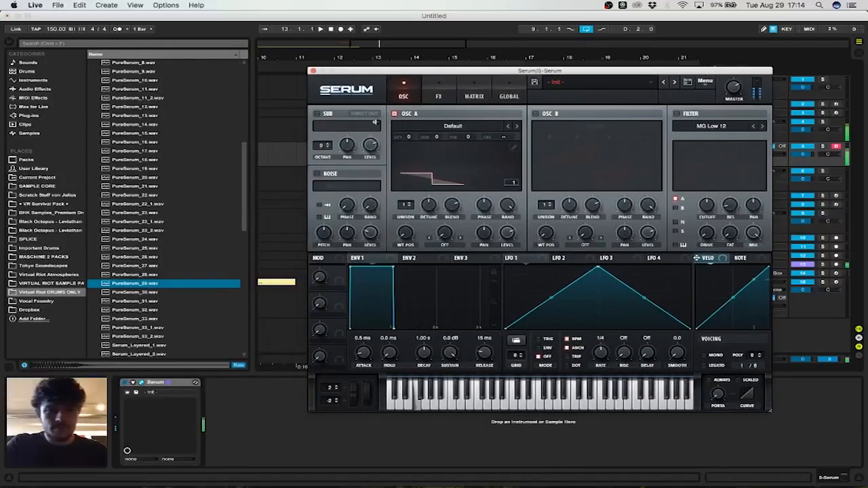
# Step: Load the Basic Shapes wavetable into Serum's OSC A and select EQ Eight in Audio Effects
pyautogui.click(452, 126)
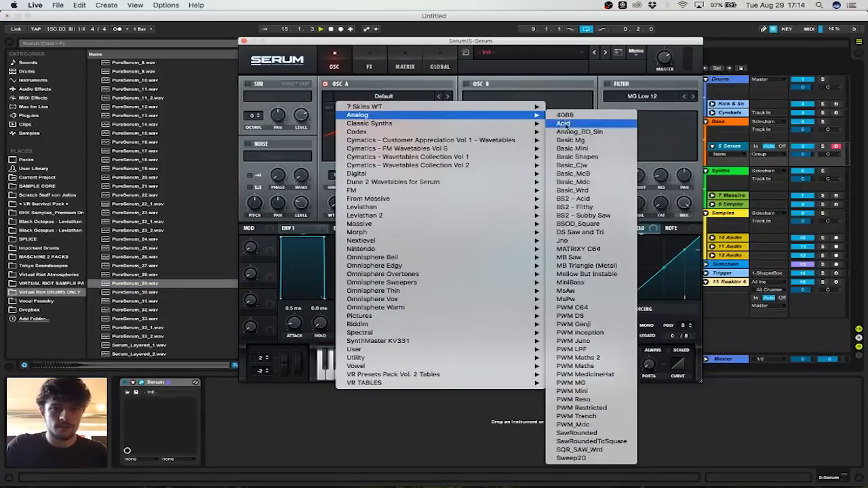
pyautogui.click(569, 122)
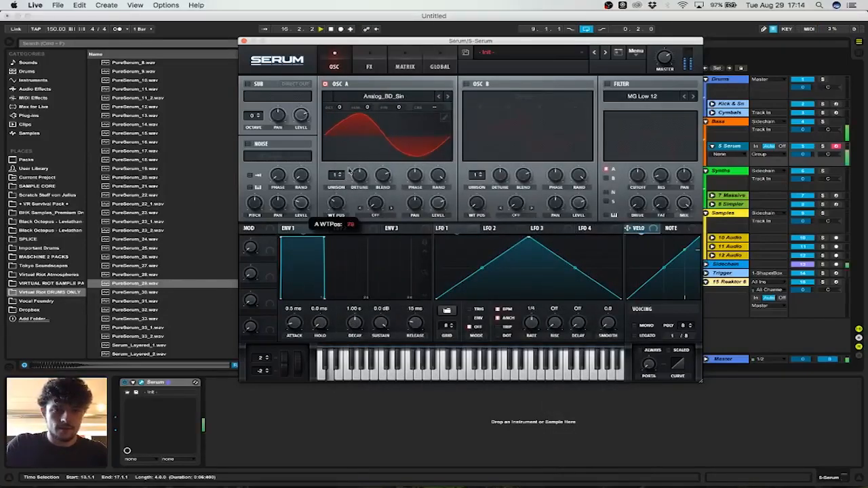
pyautogui.click(447, 95)
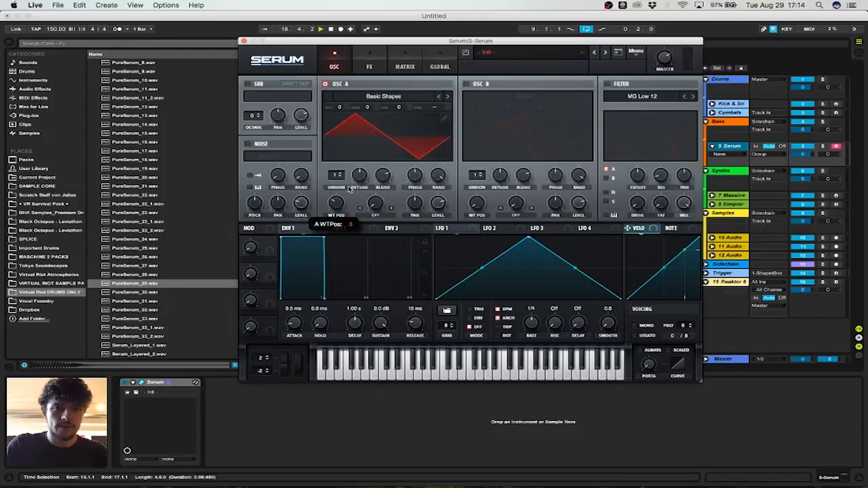
pyautogui.click(35, 90)
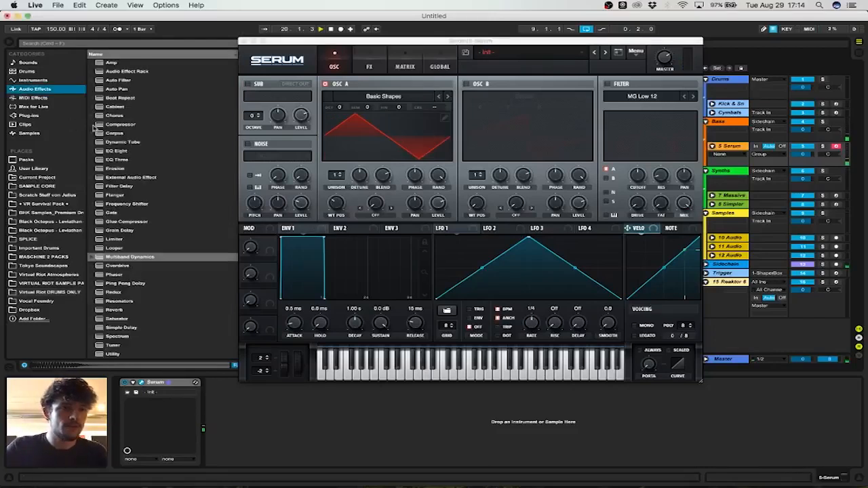
pyautogui.click(116, 150)
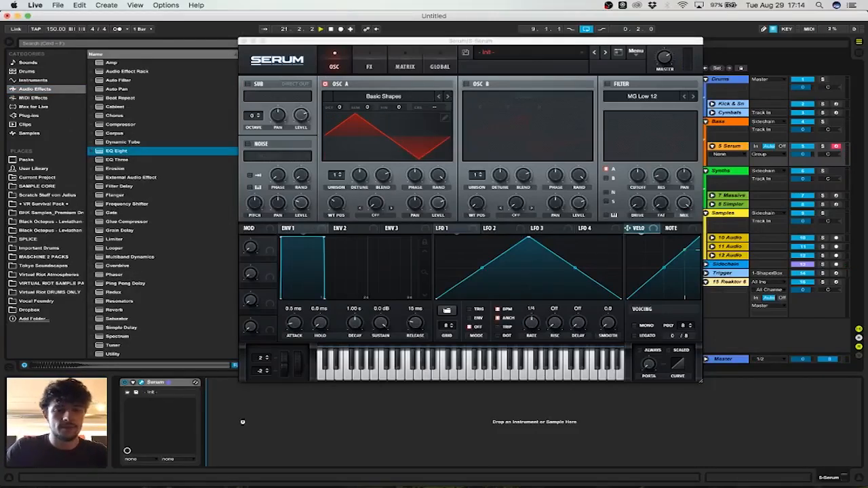
# Step: Load EQ Eight after Serum and shorten ENV 1 into a 511 ms quick decay
pyautogui.doubleClick(116, 151)
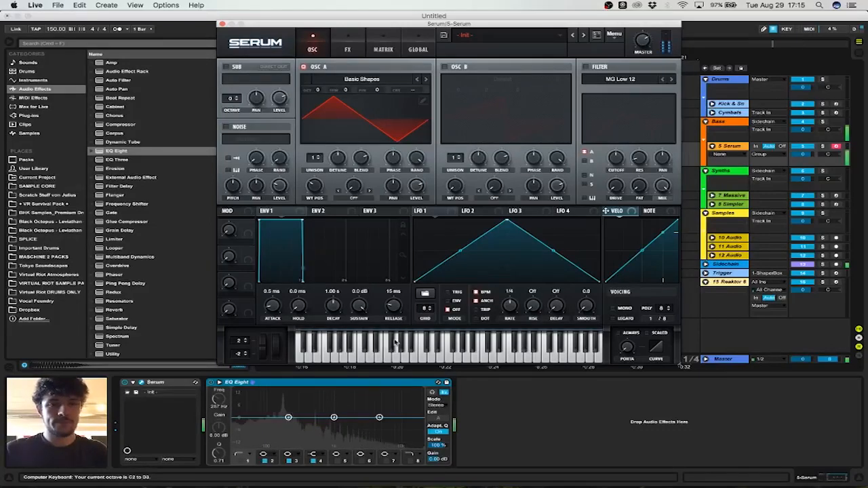
pyautogui.moveTo(332, 306); pyautogui.dragTo(332, 320)
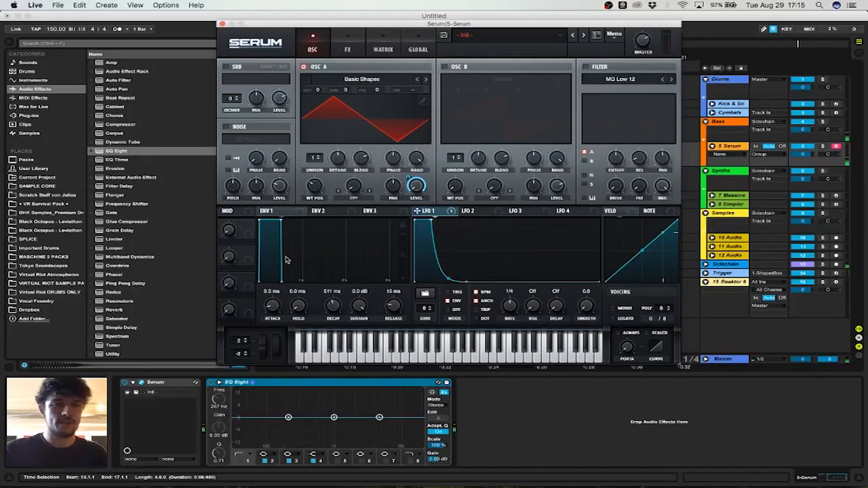
# Step: Load the Analog ARP circuit noise sample, cut ENV 1 decay to 317 ms, and view LFO 3 and the mod matrix
pyautogui.click(255, 138)
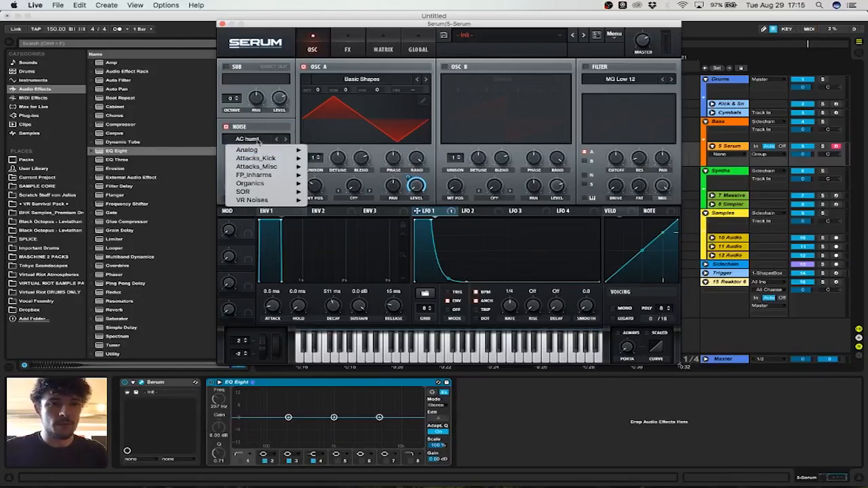
pyautogui.moveTo(247, 149)
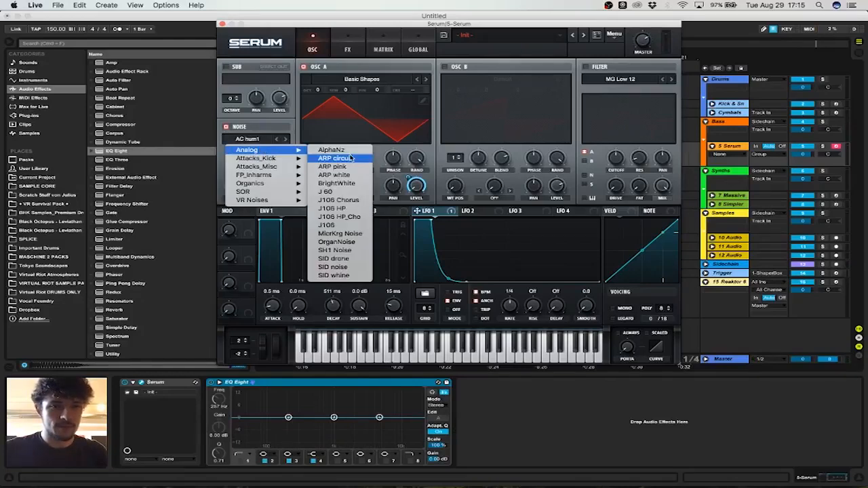
pyautogui.click(333, 158)
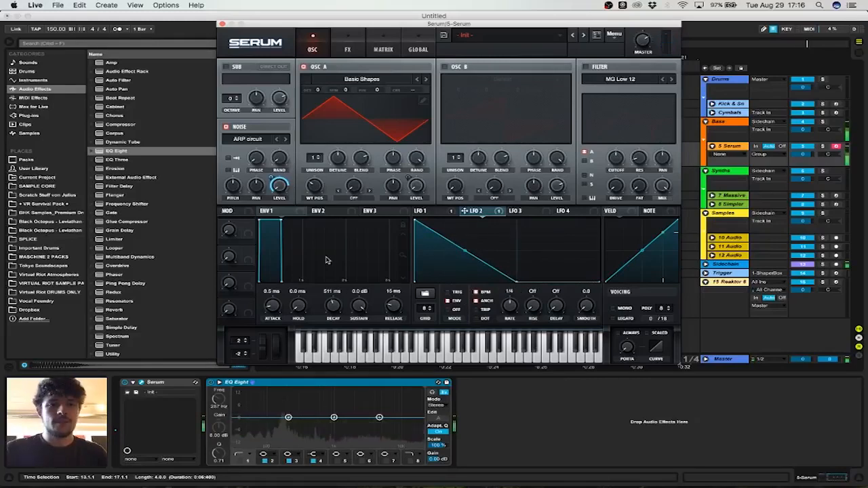
pyautogui.moveTo(332, 307); pyautogui.dragTo(333, 312)
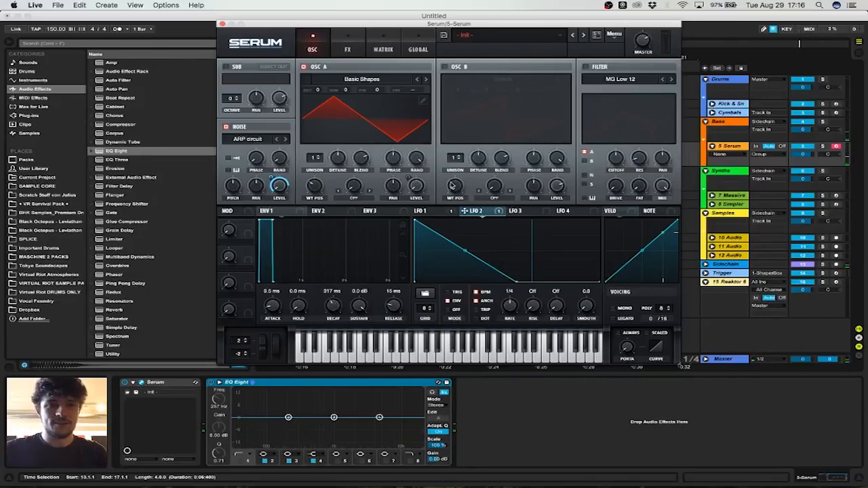
pyautogui.click(515, 211)
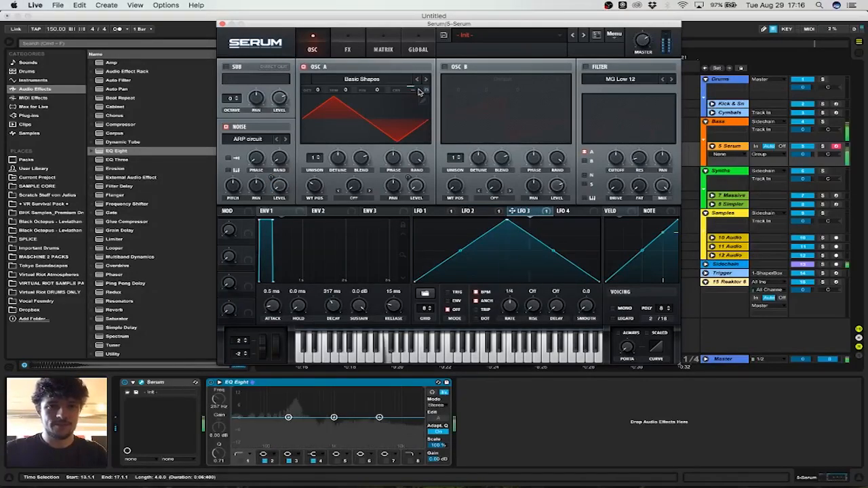
pyautogui.click(382, 46)
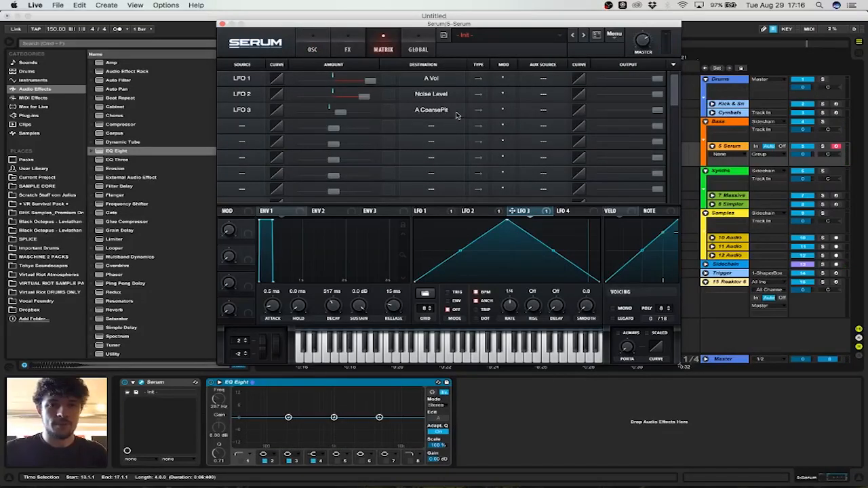
pyautogui.click(312, 49)
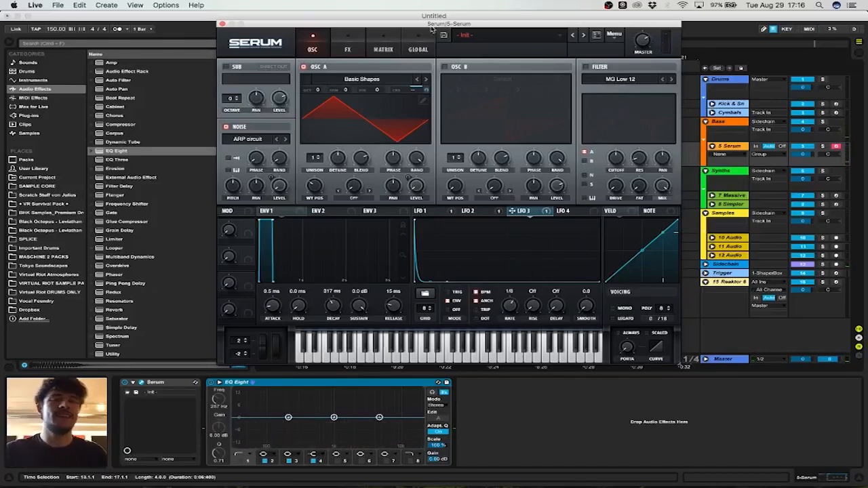
pyautogui.click(383, 49)
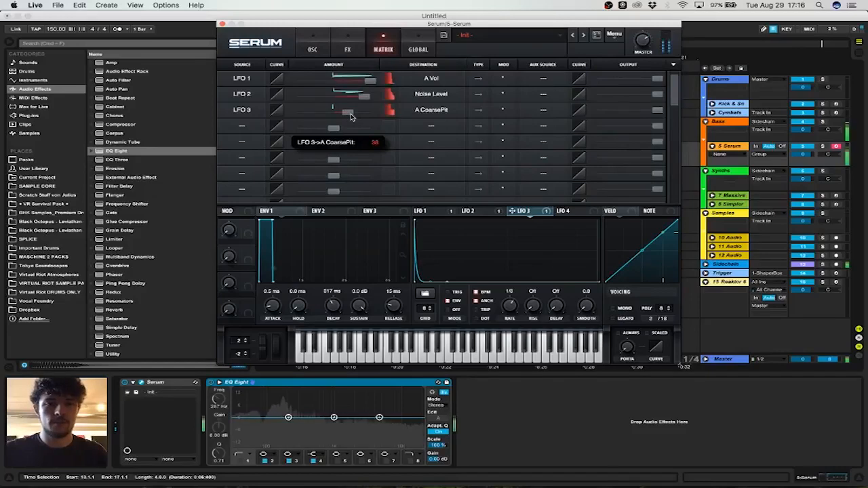
pyautogui.moveTo(346, 110); pyautogui.dragTo(366, 110)
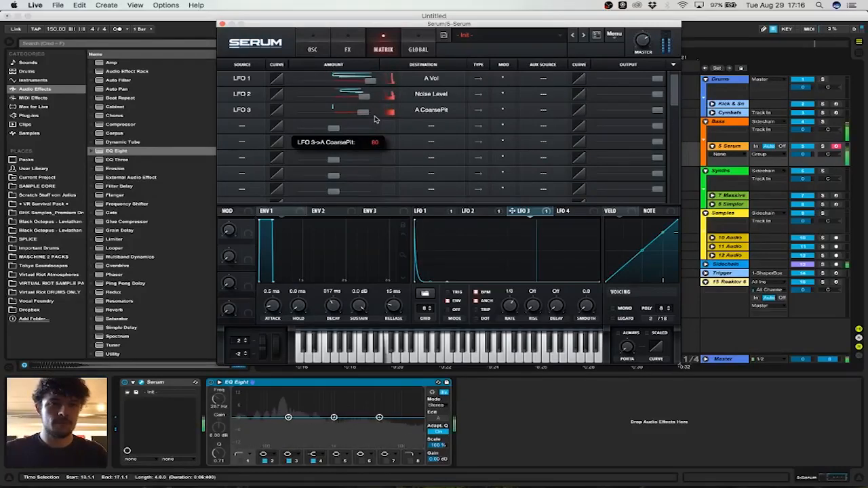
pyautogui.click(312, 49)
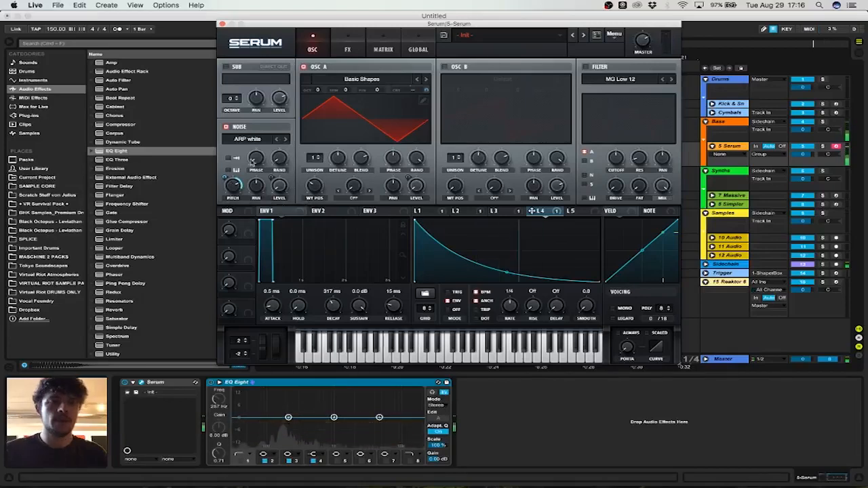
pyautogui.moveTo(255, 158)
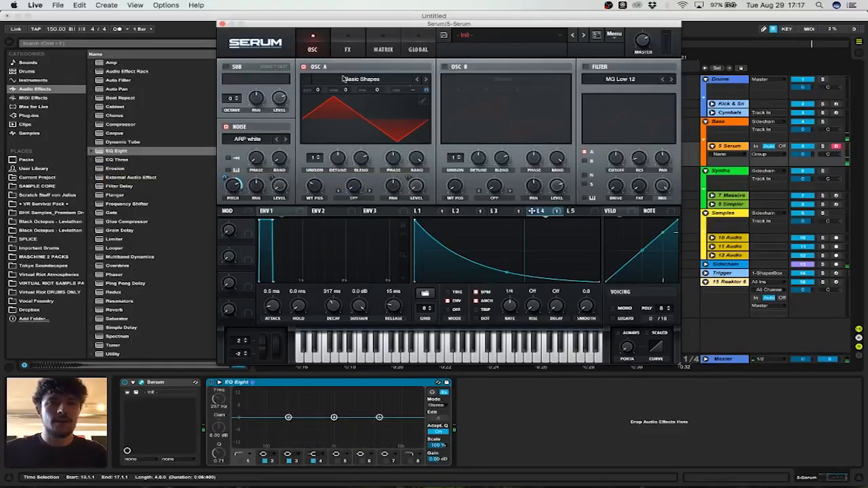
pyautogui.moveTo(347, 49)
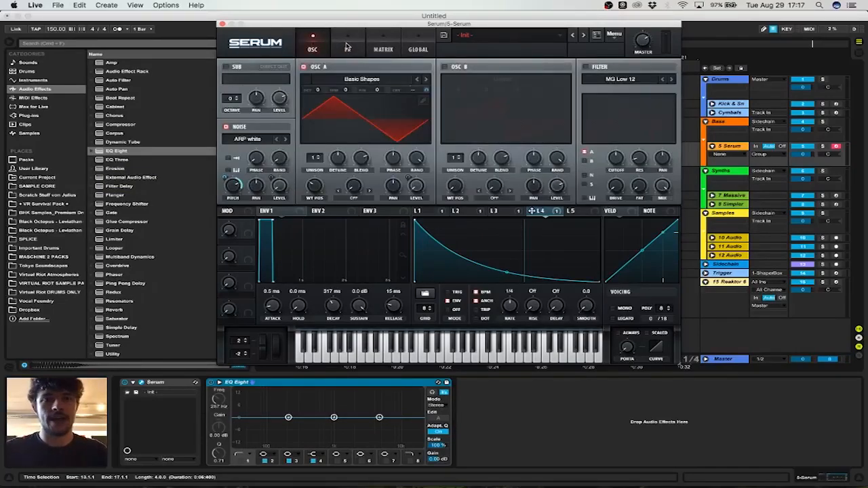
# Step: Enable Tube distortion in Serum's FX rack and raise its drive
pyautogui.click(347, 42)
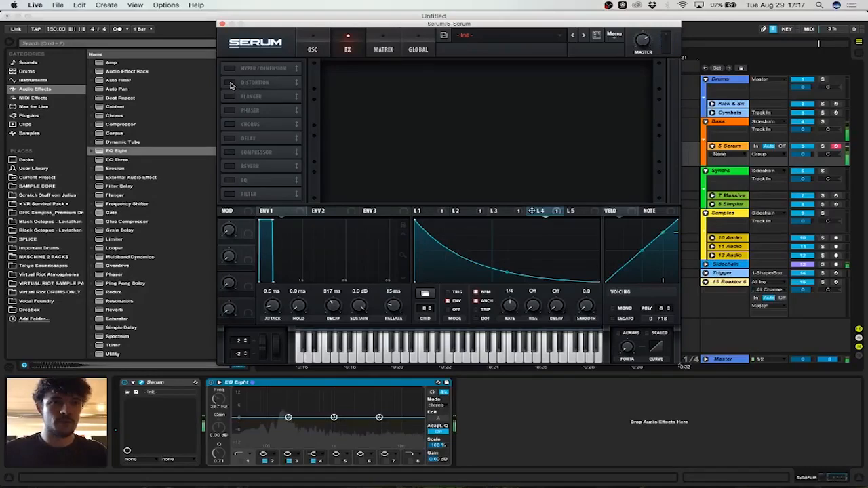
pyautogui.click(229, 82)
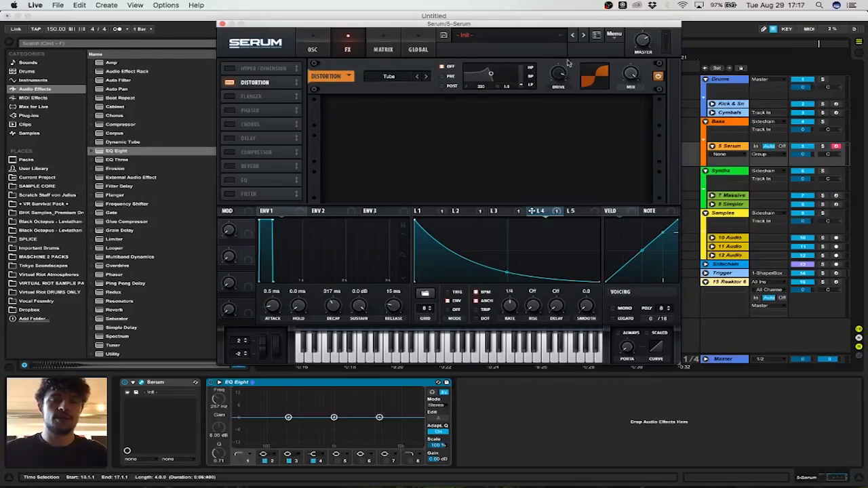
pyautogui.click(578, 211)
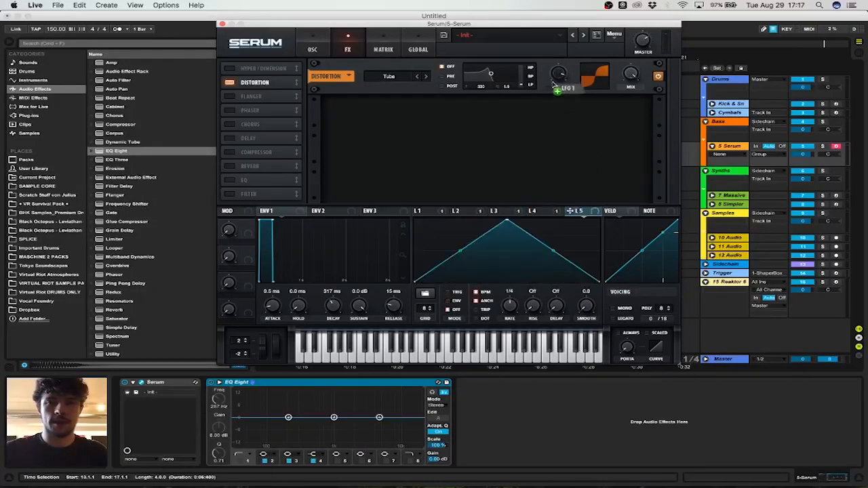
pyautogui.moveTo(559, 75); pyautogui.dragTo(559, 68)
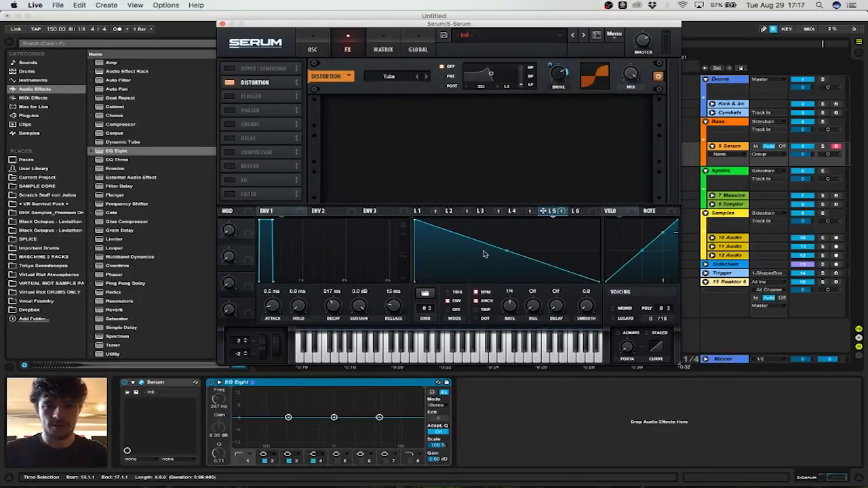
# Step: Reshape the modulation curve into a sharp decay and enable the compressor
pyautogui.moveTo(505, 255); pyautogui.dragTo(450, 268)
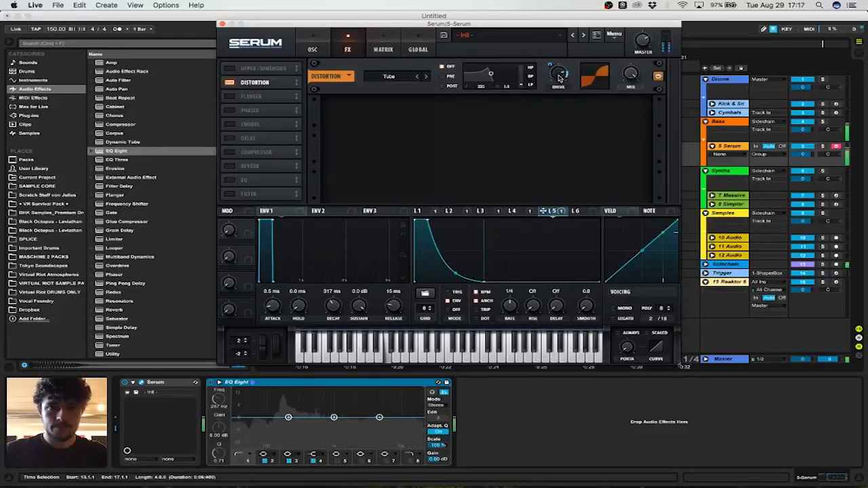
pyautogui.click(258, 152)
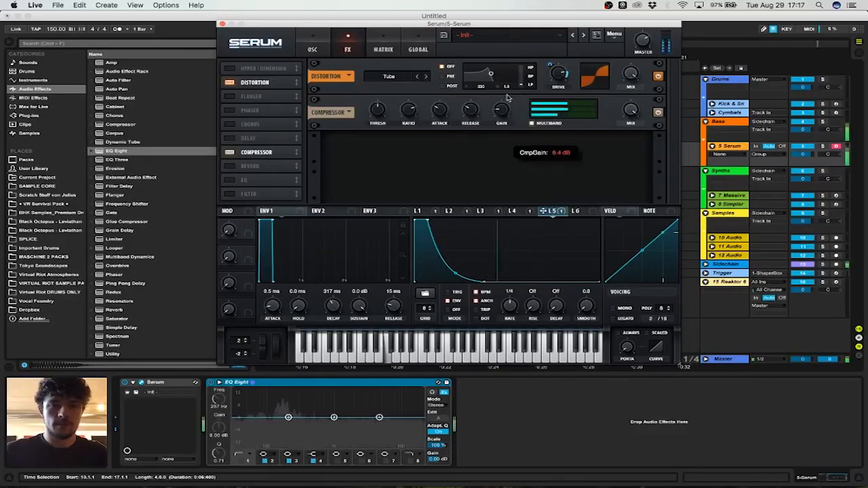
# Step: Return to the OSC page, tweak a modulation routing, and go back to the FX rack
pyautogui.click(313, 49)
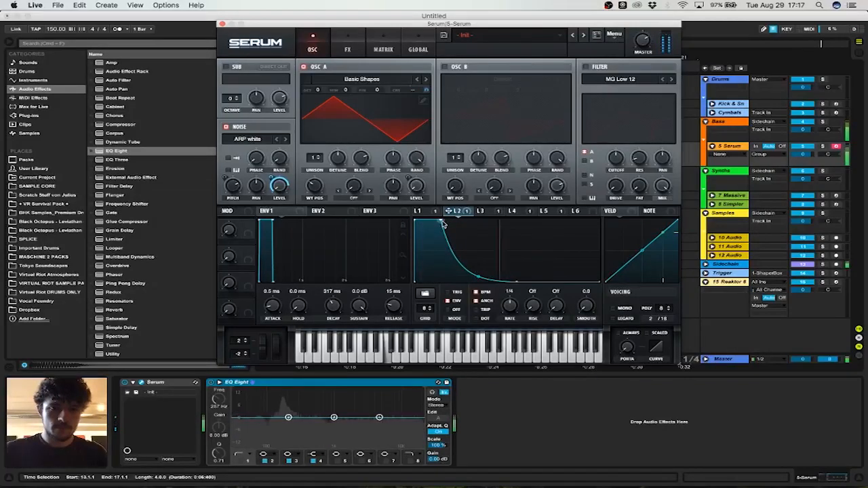
pyautogui.moveTo(444, 227); pyautogui.dragTo(448, 230)
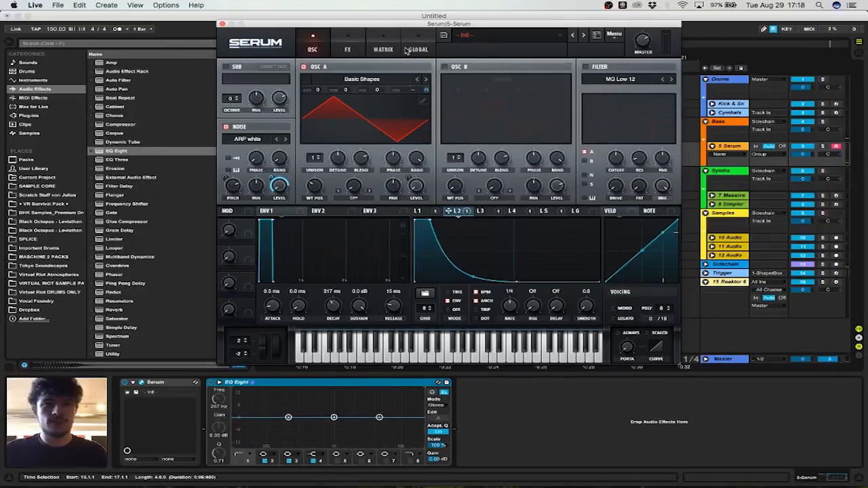
pyautogui.click(347, 49)
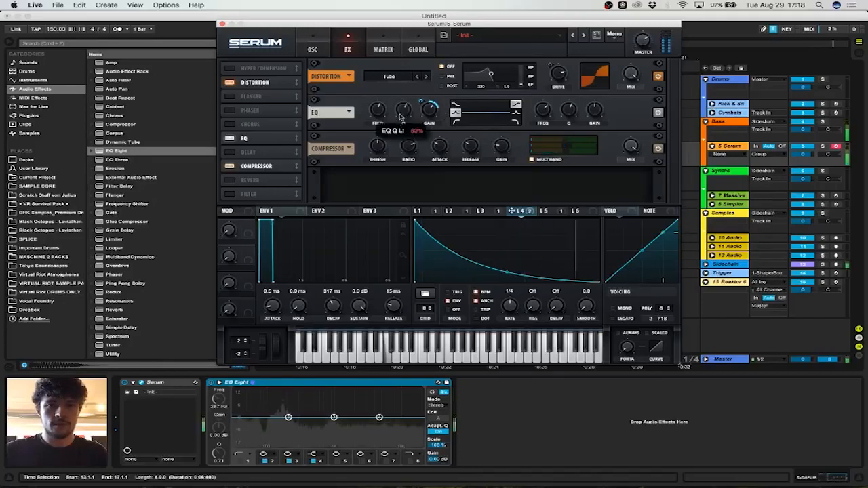
# Step: Shape the low EQ band's width and gain in Serum's FX EQ
pyautogui.moveTo(423, 110); pyautogui.dragTo(423, 106)
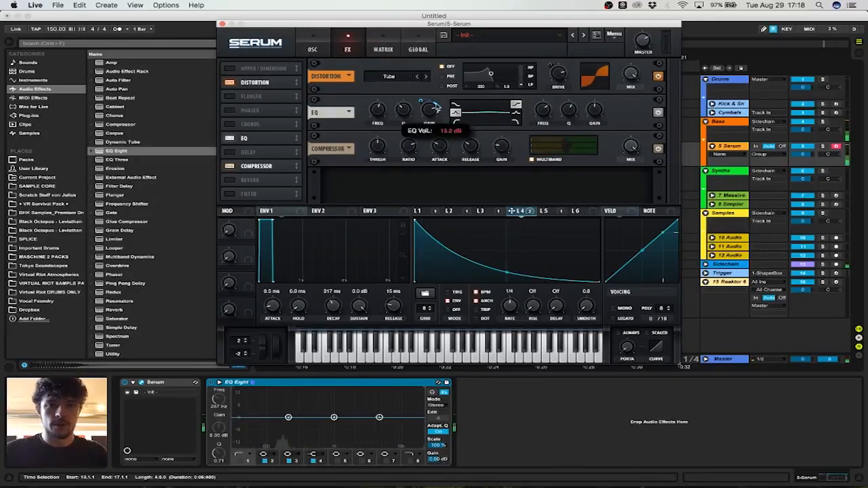
pyautogui.moveTo(423, 111); pyautogui.dragTo(423, 102)
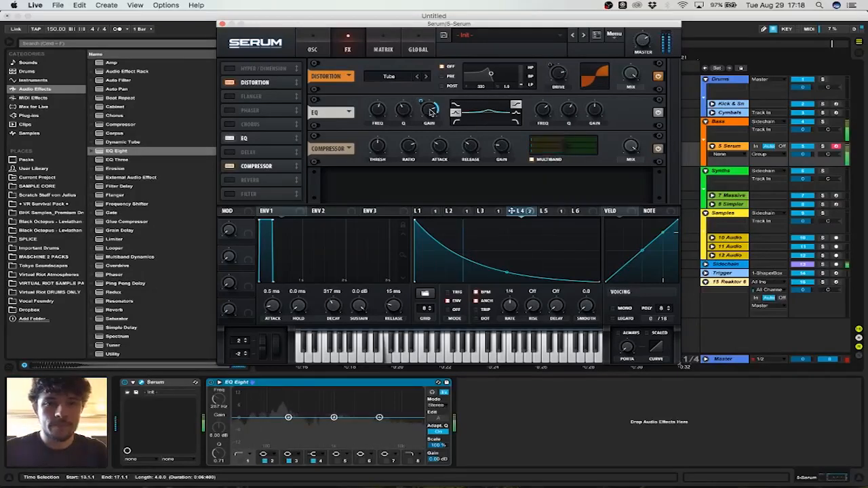
pyautogui.moveTo(333, 309); pyautogui.dragTo(334, 315)
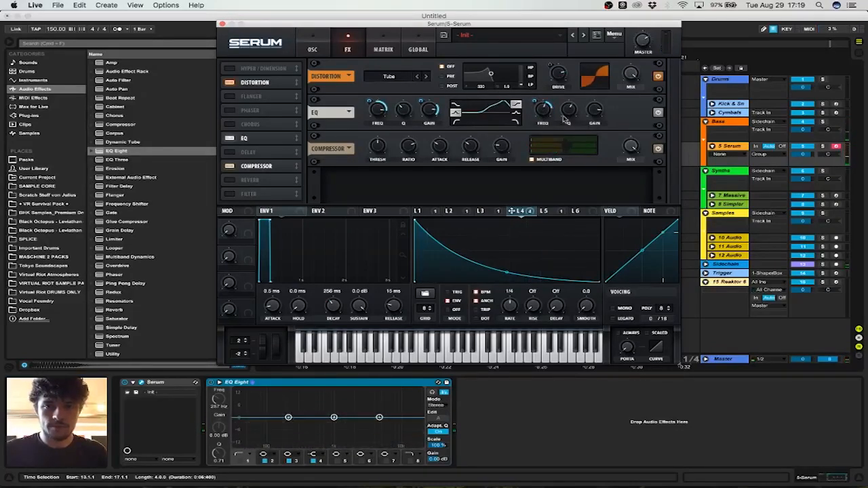
# Step: Shorten the envelope decay and boost and fine-tune the high EQ band
pyautogui.moveTo(567, 108); pyautogui.dragTo(566, 122)
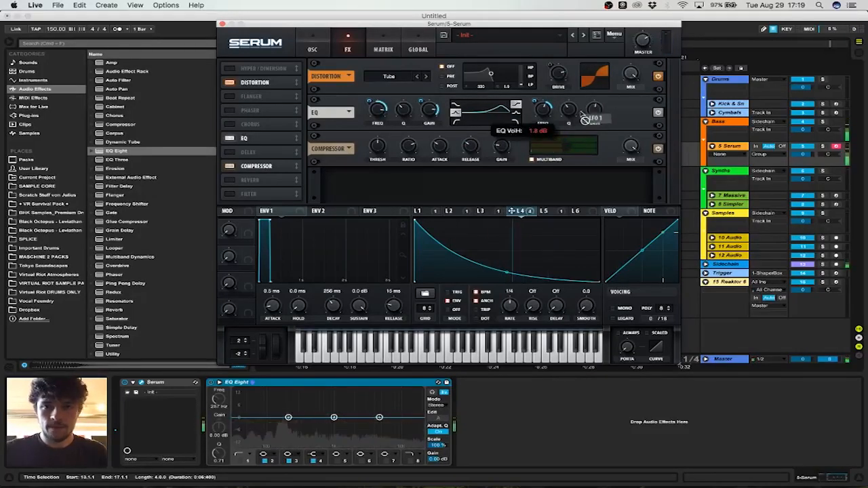
pyautogui.moveTo(594, 108); pyautogui.dragTo(595, 95)
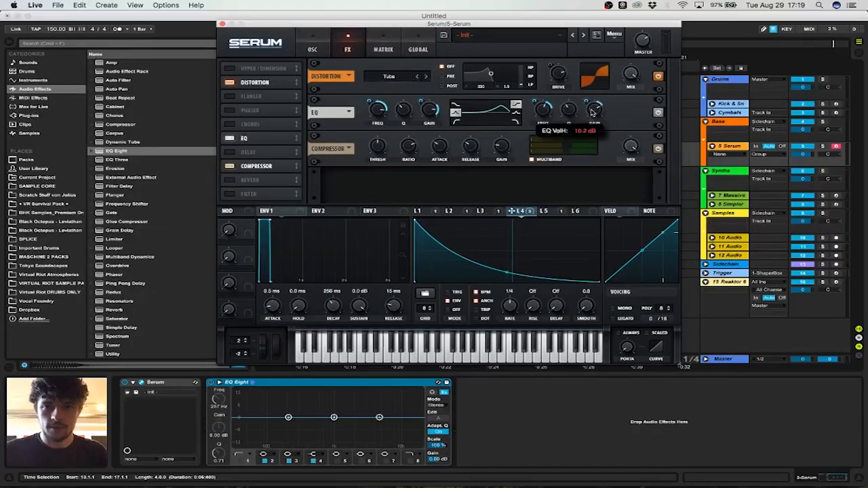
pyautogui.moveTo(567, 108); pyautogui.dragTo(567, 102)
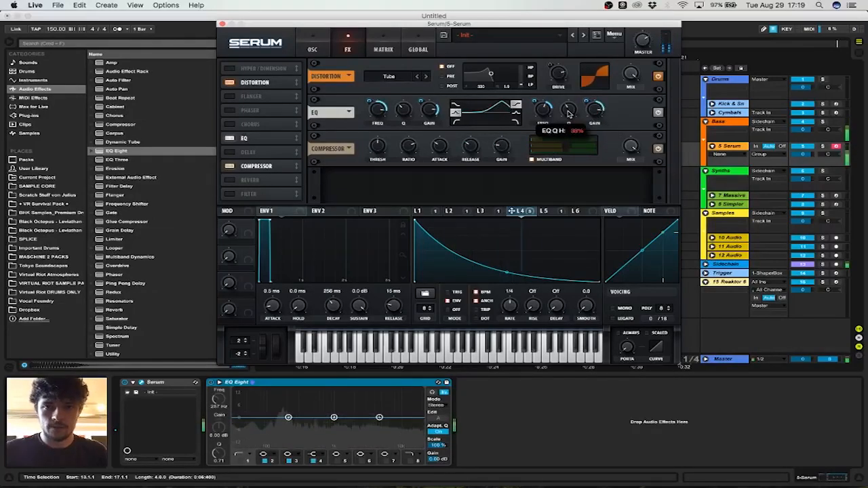
pyautogui.moveTo(568, 109); pyautogui.dragTo(540, 140)
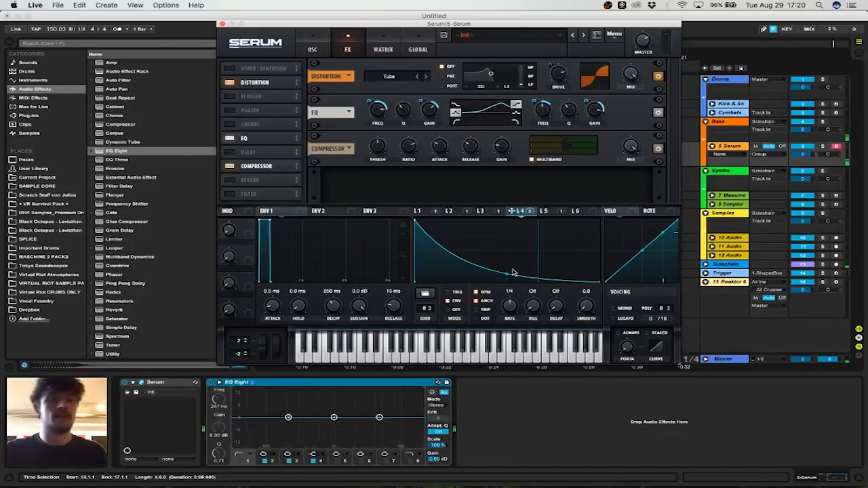
# Step: Add Multiband Dynamics (OTT) to the Serum track
pyautogui.click(312, 42)
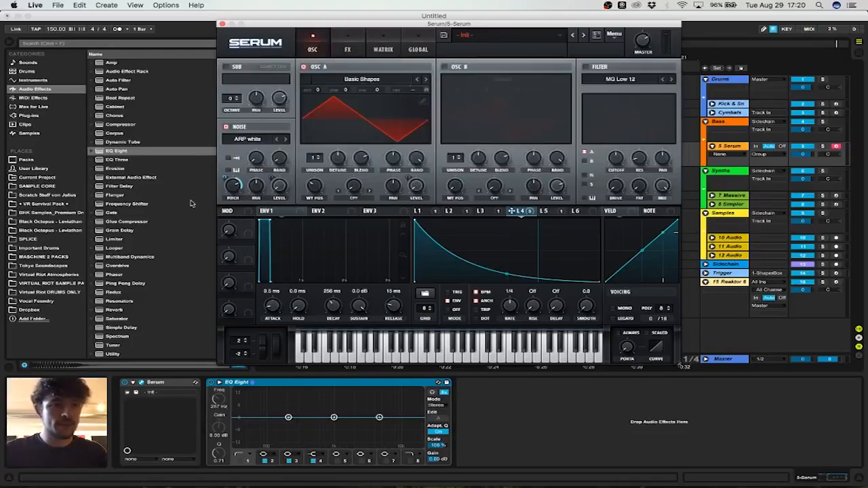
pyautogui.click(128, 256)
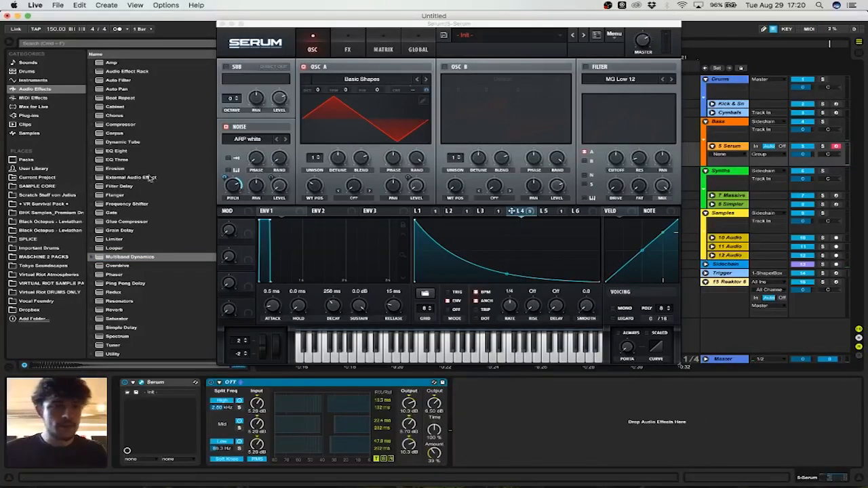
# Step: Browse Plug-ins > VST > Local > FabFilter and load Pro-Q 2 onto the Serum track
pyautogui.click(28, 115)
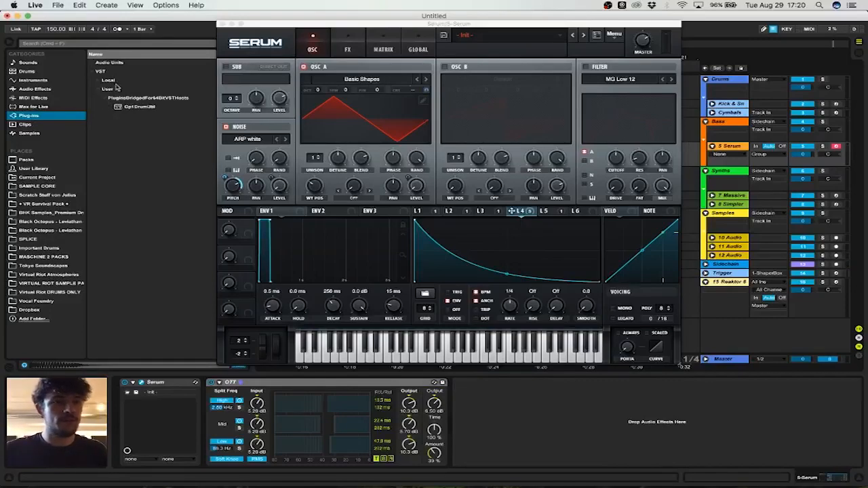
pyautogui.click(108, 80)
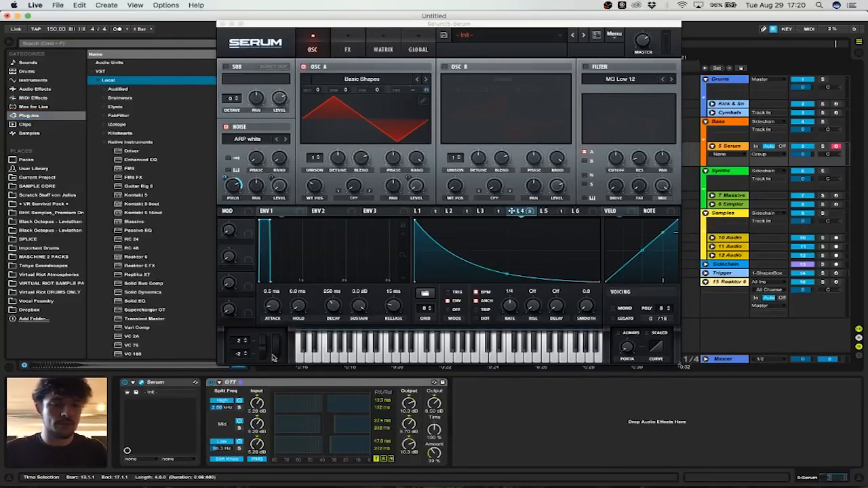
pyautogui.click(118, 116)
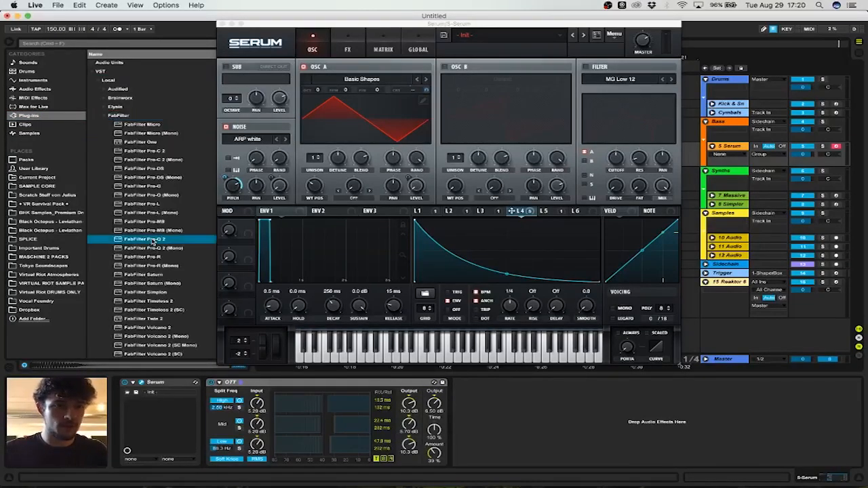
pyautogui.doubleClick(144, 239)
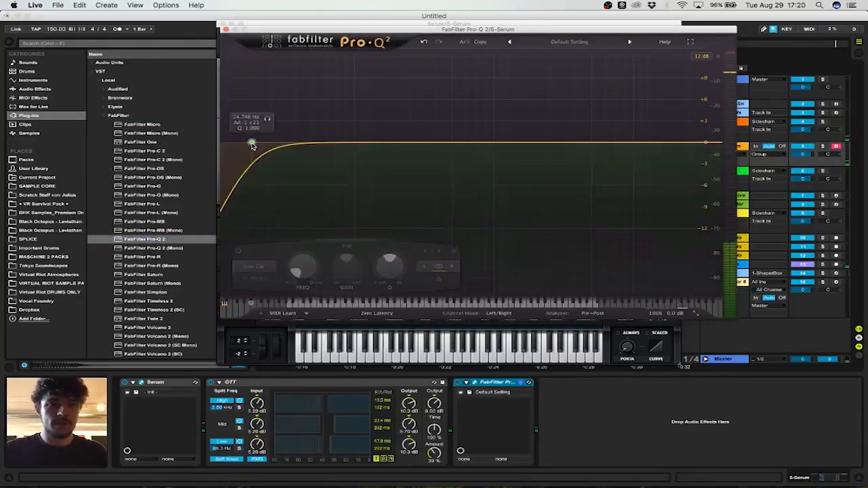
# Step: Add a low cut under the snare, turn the mid boost into a dip and add an upper band
pyautogui.moveTo(252, 143); pyautogui.dragTo(309, 144)
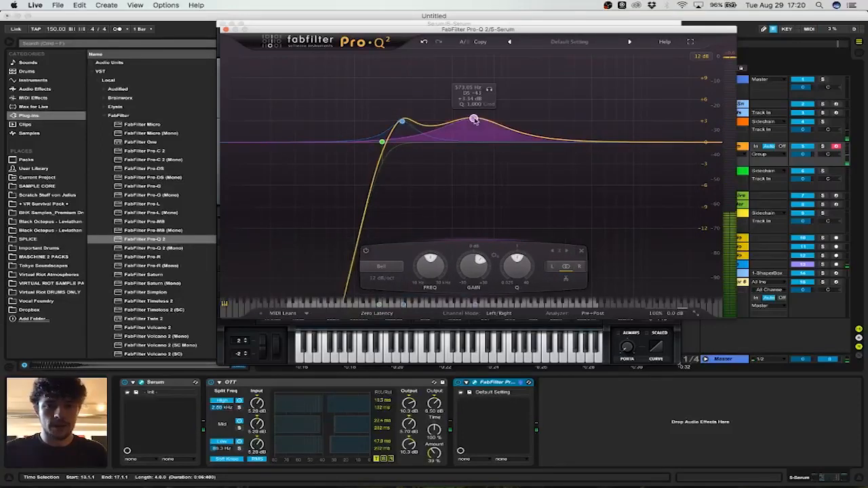
pyautogui.moveTo(474, 120); pyautogui.dragTo(480, 143)
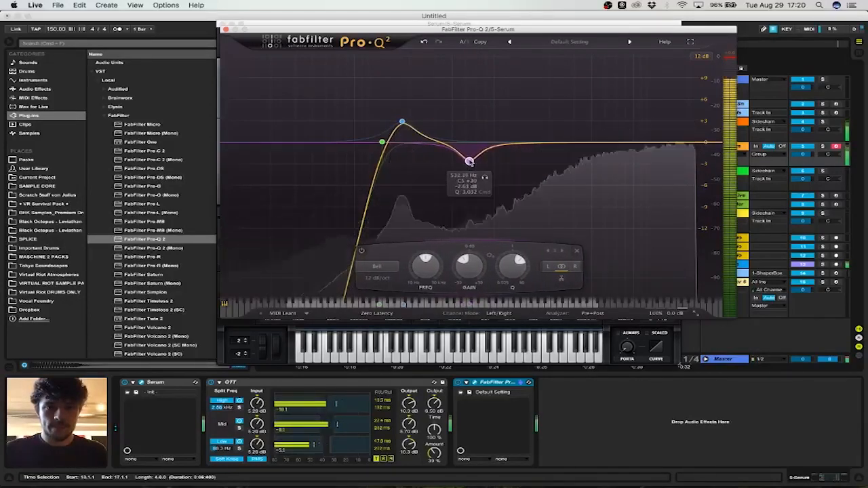
pyautogui.moveTo(467, 160); pyautogui.dragTo(468, 160)
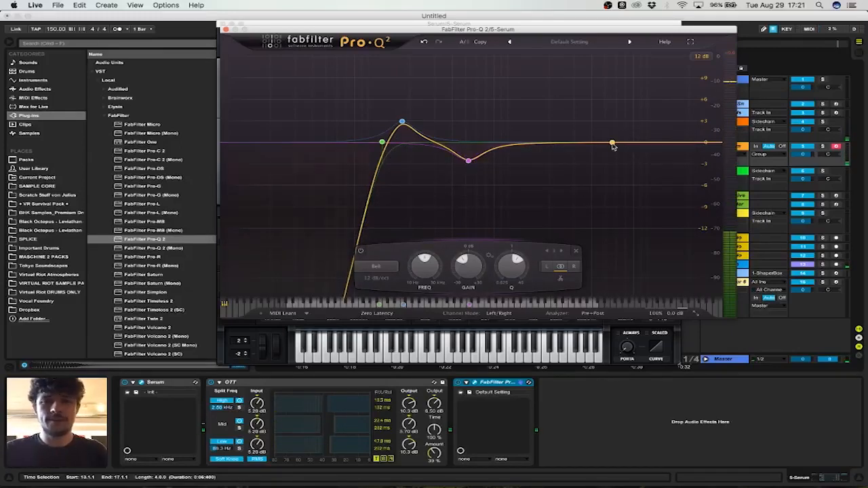
# Step: Add an upper-mid boost with a high roll-off and fine-tune the upper-mid band's level
pyautogui.moveTo(613, 143); pyautogui.dragTo(507, 93)
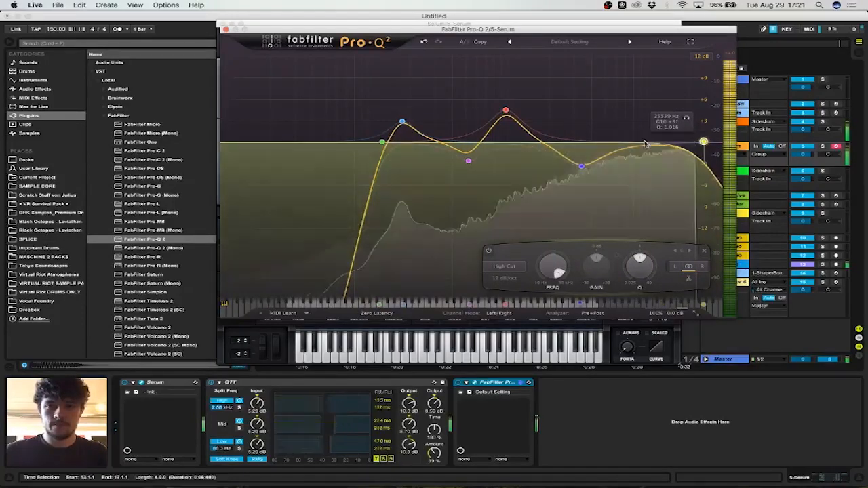
pyautogui.moveTo(704, 141); pyautogui.dragTo(621, 138)
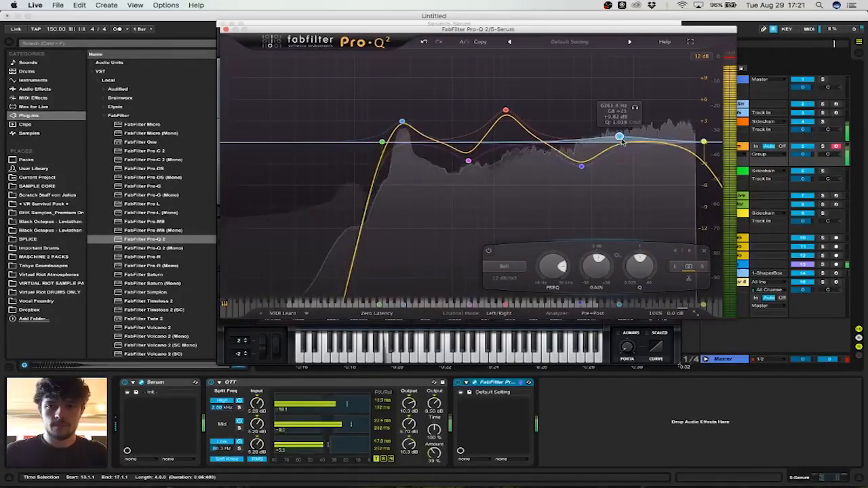
pyautogui.moveTo(621, 139); pyautogui.dragTo(619, 135)
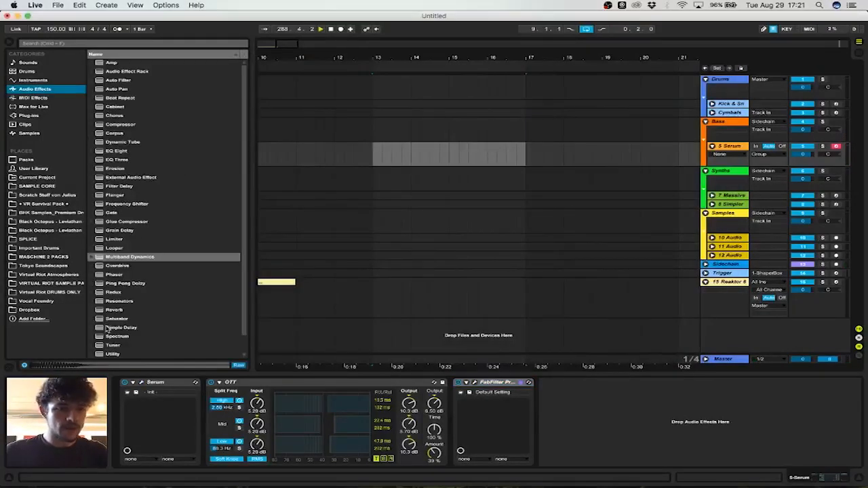
# Step: Load Saturator, then search 'trans' and load the TransX Wide transient shaper onto the snare track
pyautogui.doubleClick(117, 318)
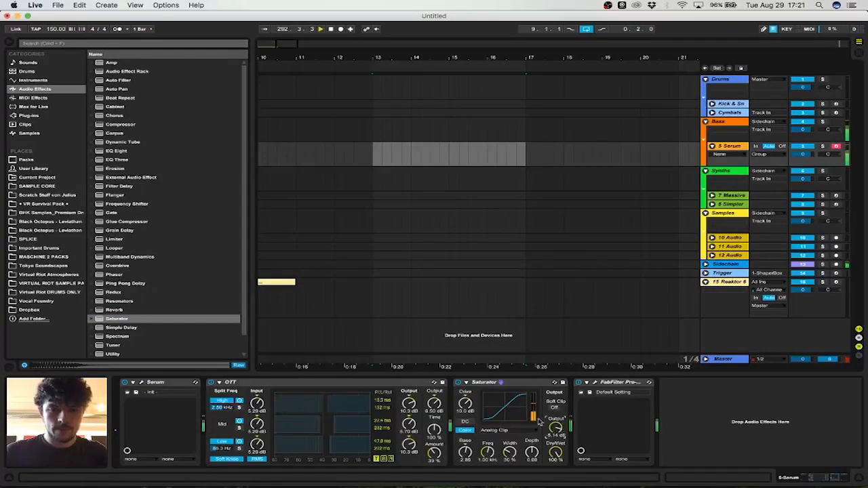
pyautogui.click(30, 105)
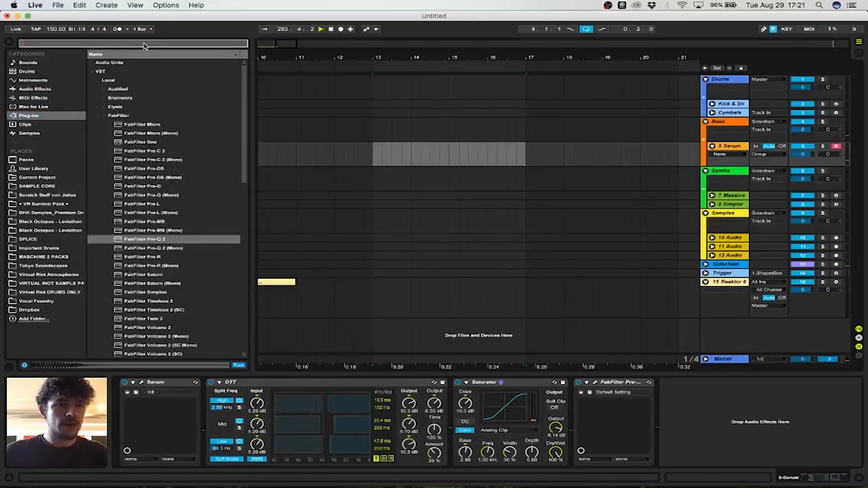
pyautogui.write('trans')
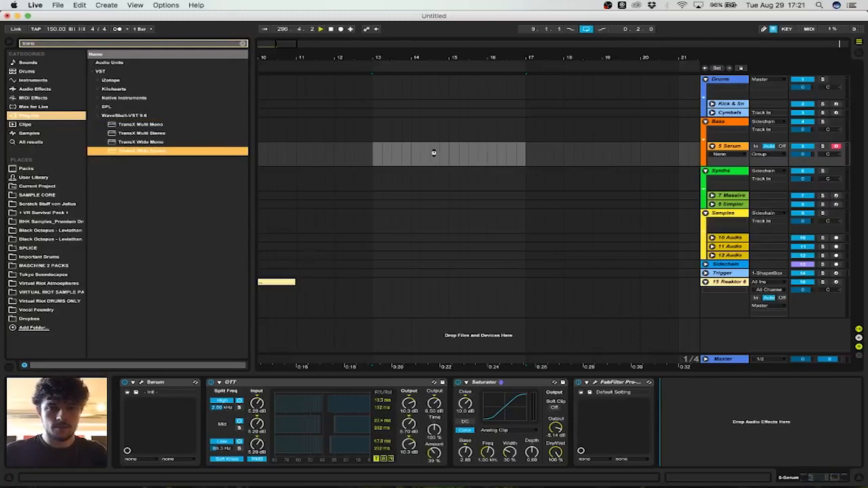
pyautogui.doubleClick(142, 150)
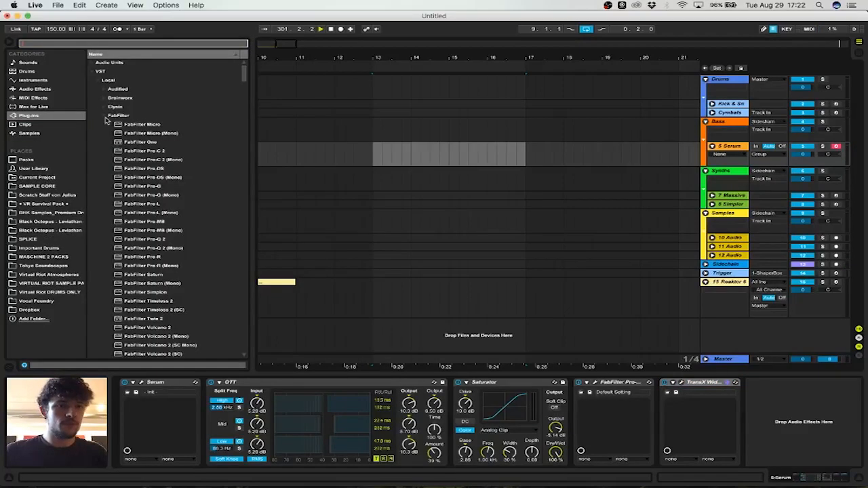
# Step: Load FabFilter Pro-L onto the chain and apply its Clipping preset
pyautogui.click(143, 203)
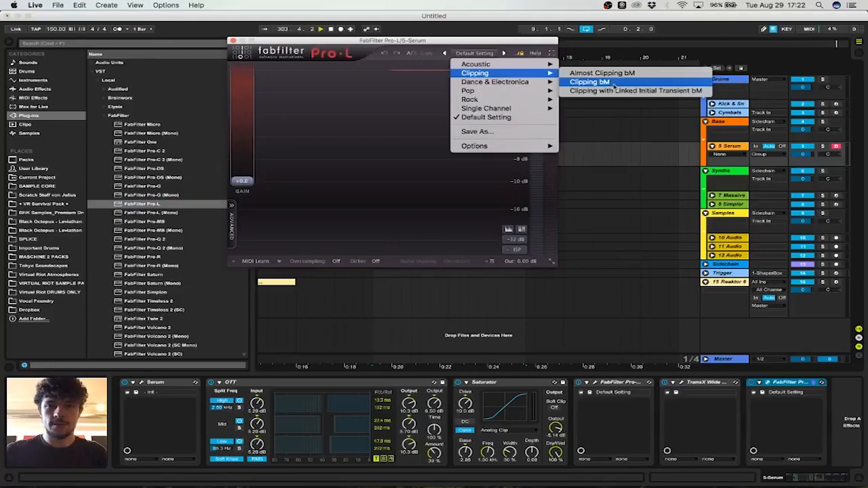
pyautogui.click(589, 81)
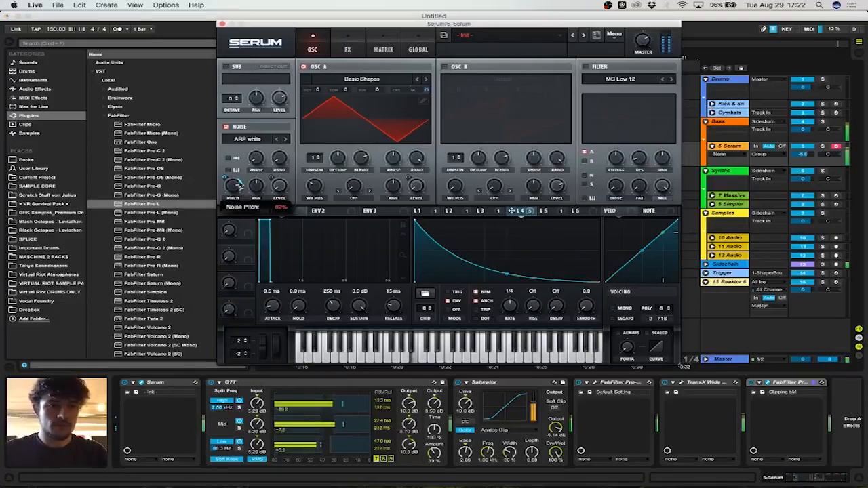
# Step: Adjust the noise pitch, step to the next noise sample and tweak LFO 4's noise-pitch modulation
pyautogui.moveTo(237, 183); pyautogui.dragTo(237, 192)
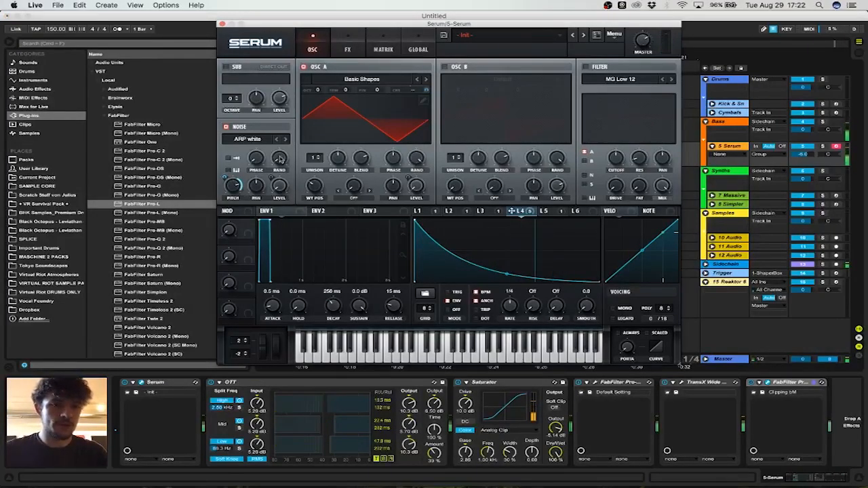
pyautogui.moveTo(277, 139)
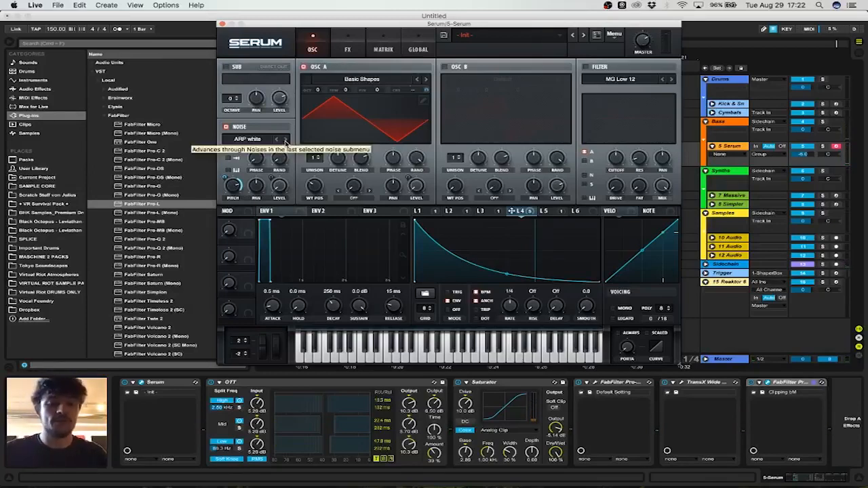
pyautogui.click(277, 139)
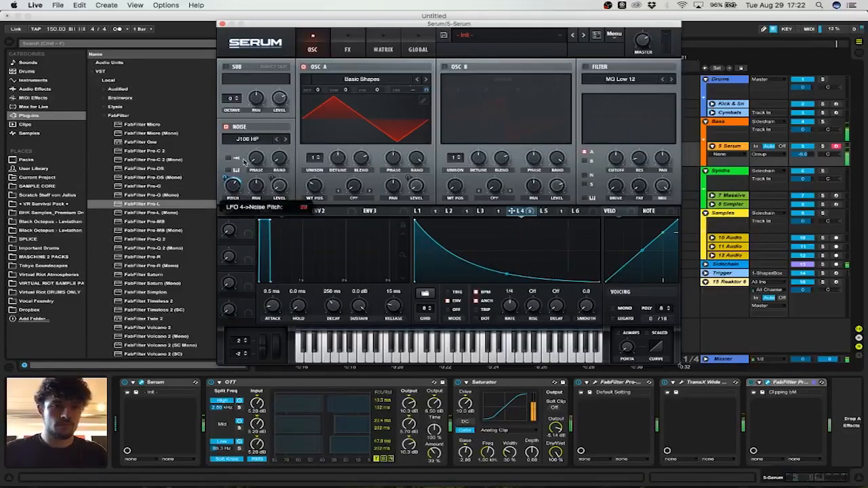
pyautogui.moveTo(233, 183); pyautogui.dragTo(233, 174)
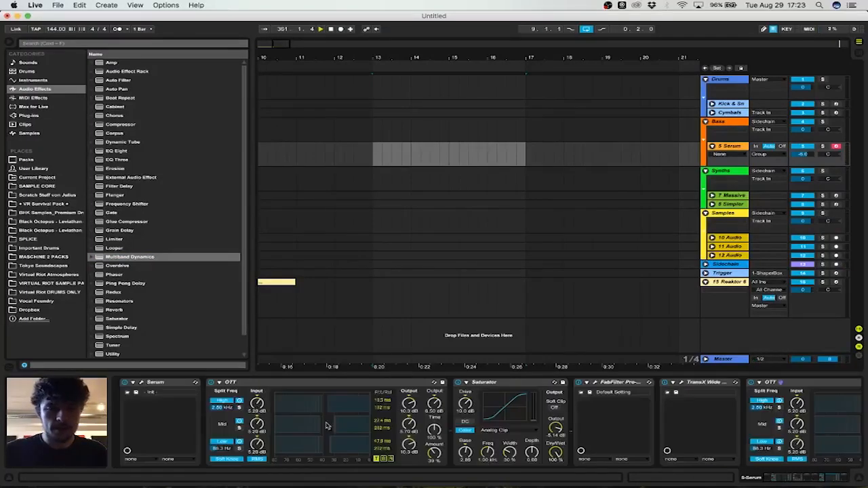
# Step: Add another OTT to the chain end, then browse the Virtual Riot drums and preview a snare sample
pyautogui.click(377, 152)
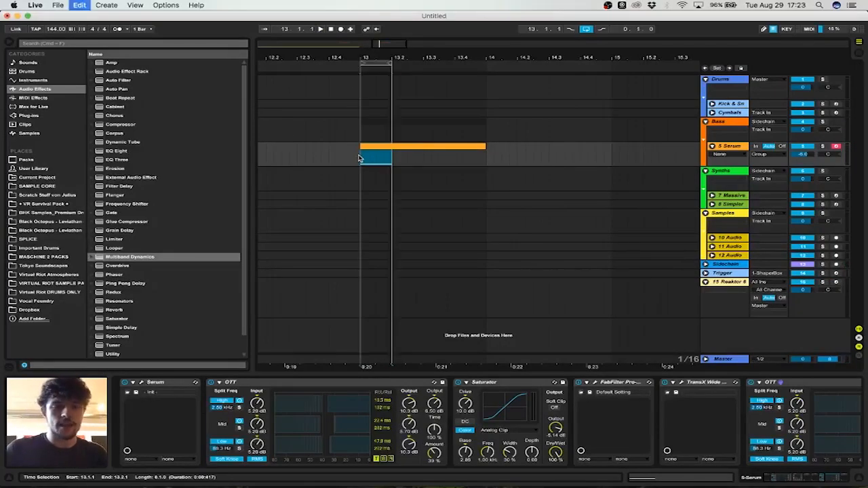
pyautogui.click(47, 283)
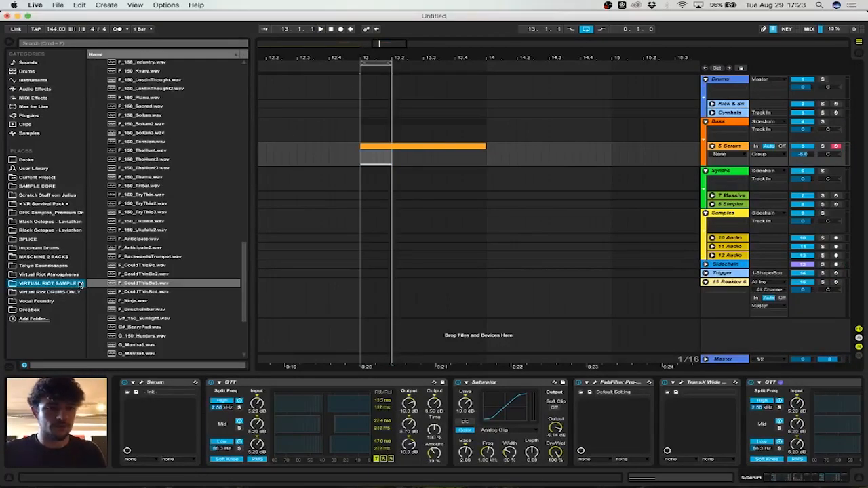
pyautogui.click(48, 283)
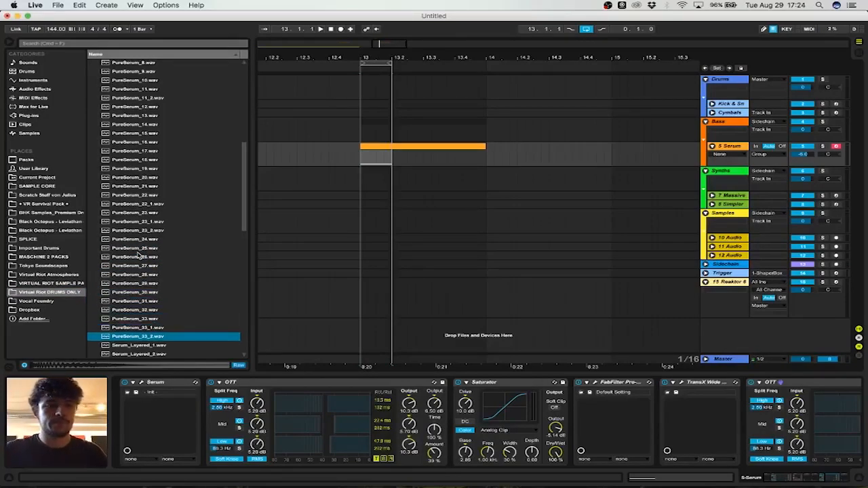
pyautogui.click(135, 125)
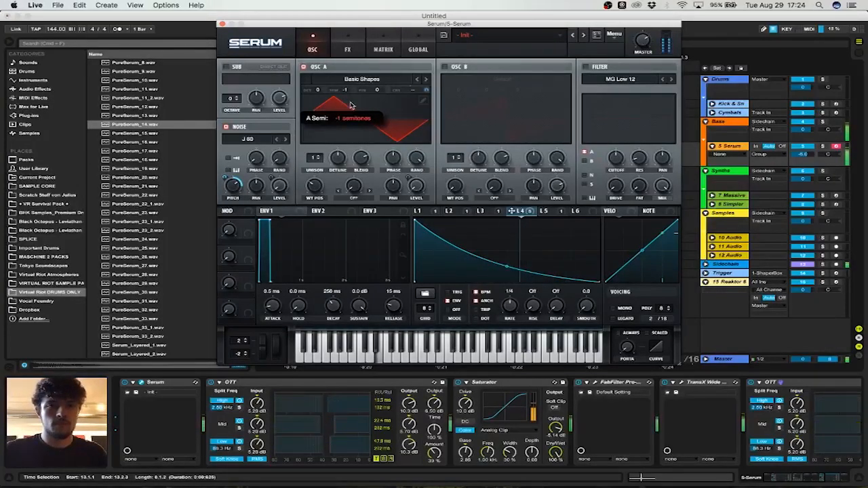
# Step: Show the built-in Audio Effects category and pick an entry from its list
pyautogui.click(36, 89)
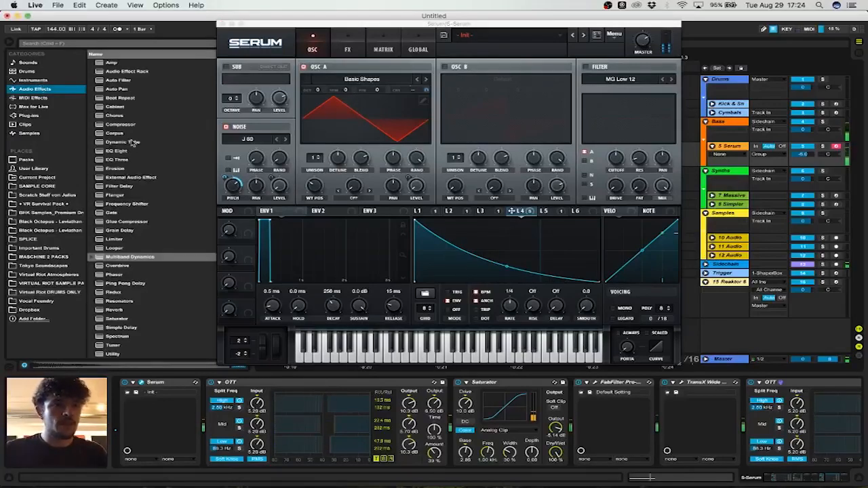
pyautogui.click(126, 203)
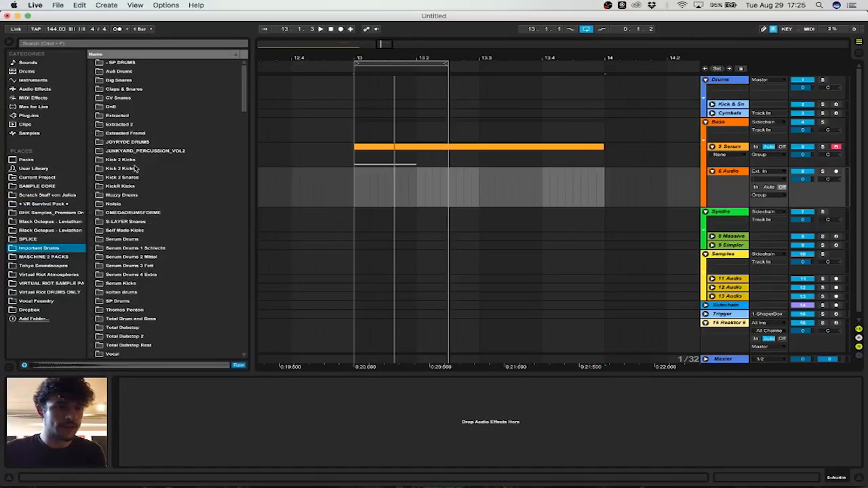
# Step: Scroll to a drum sample in Important Drums and load it onto a new audio track under the snare
pyautogui.scroll(-3)
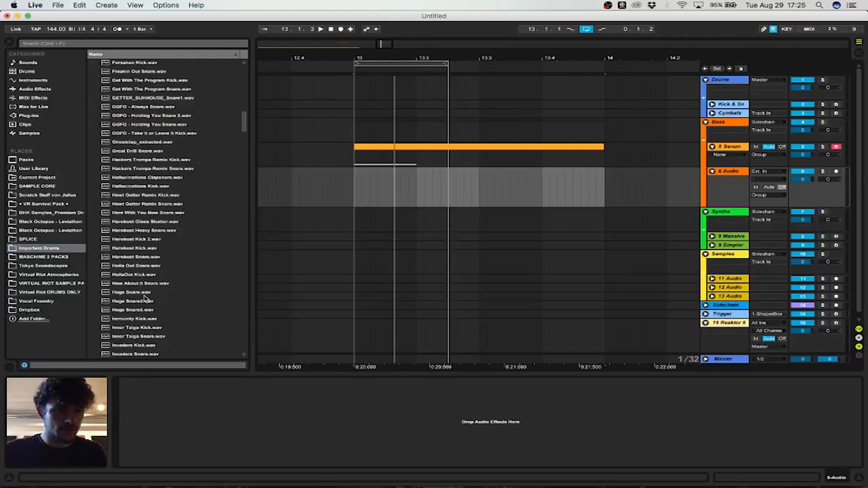
pyautogui.scroll(-3)
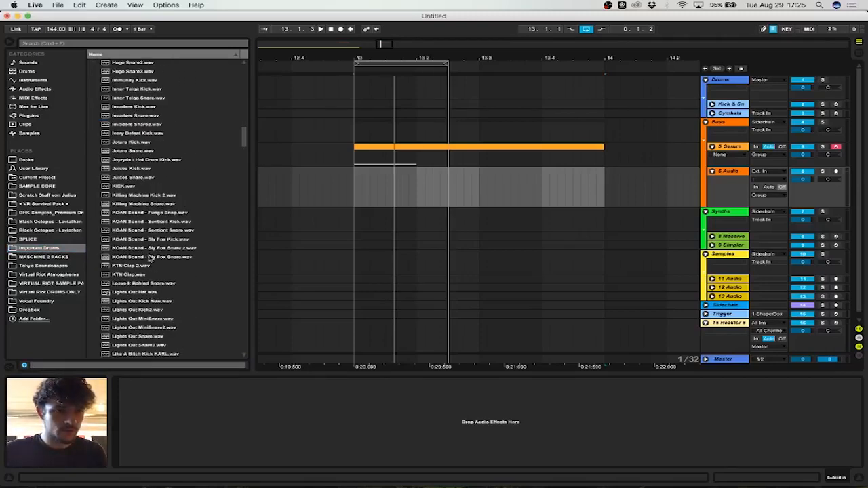
pyautogui.scroll(-3)
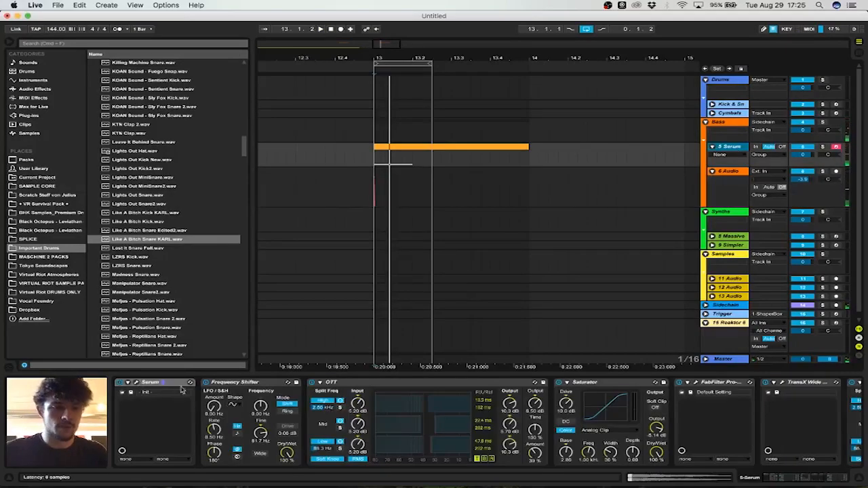
pyautogui.click(149, 383)
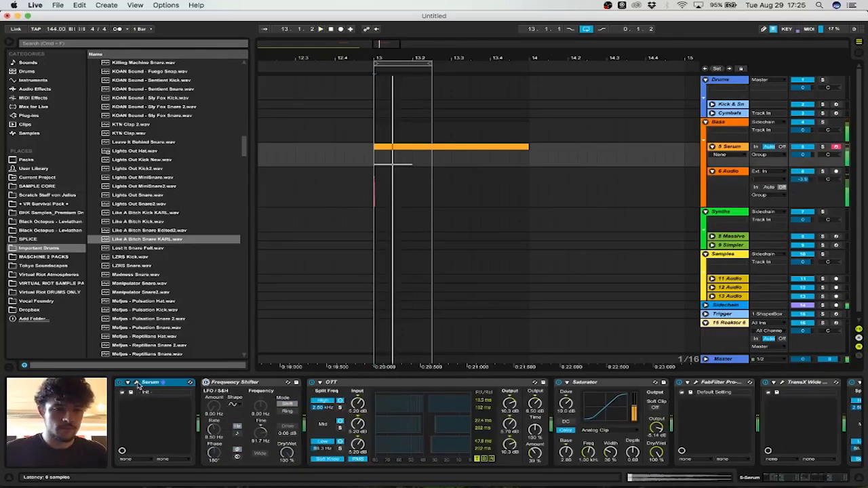
pyautogui.doubleClick(148, 382)
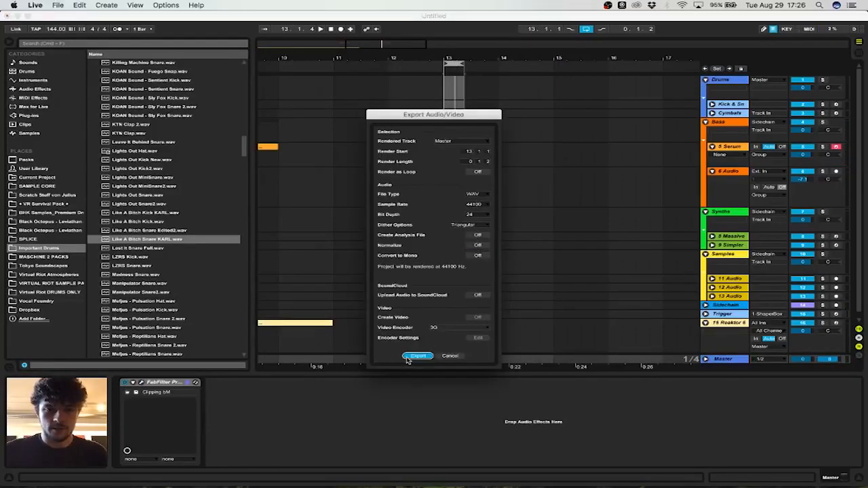
# Step: Confirm the export settings and browse the SAMPLE CORE location for the target folder
pyautogui.click(418, 356)
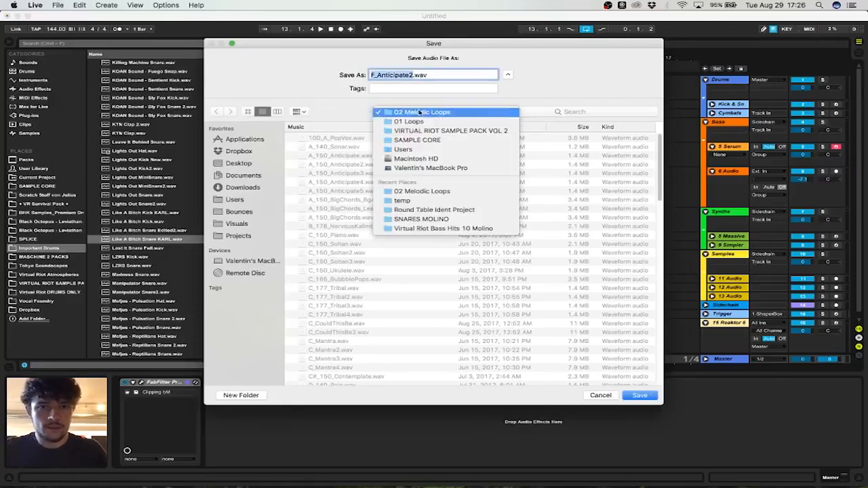
pyautogui.click(416, 140)
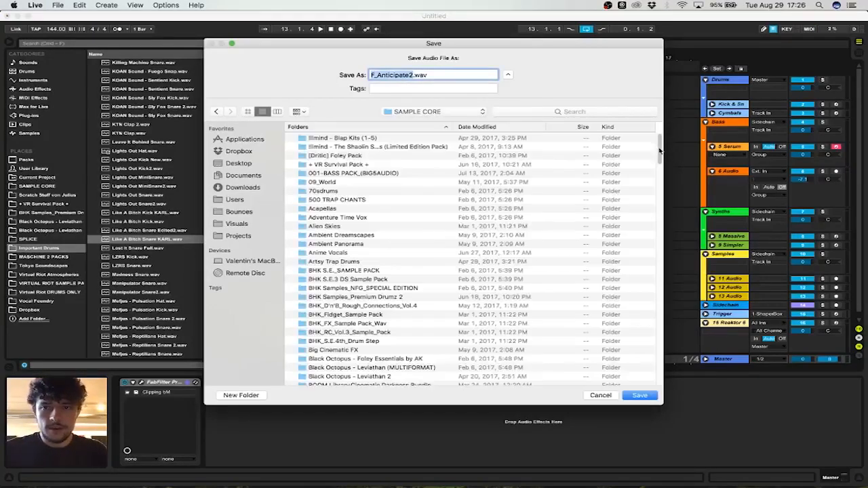
pyautogui.scroll(-3)
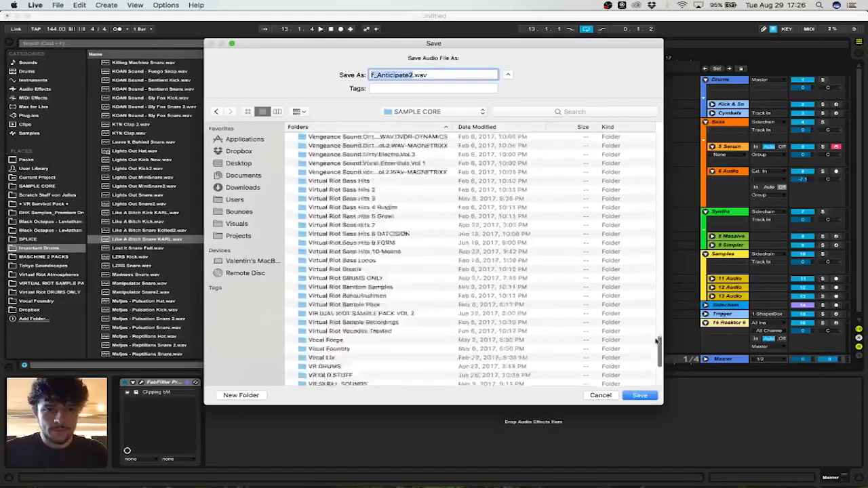
pyautogui.click(356, 342)
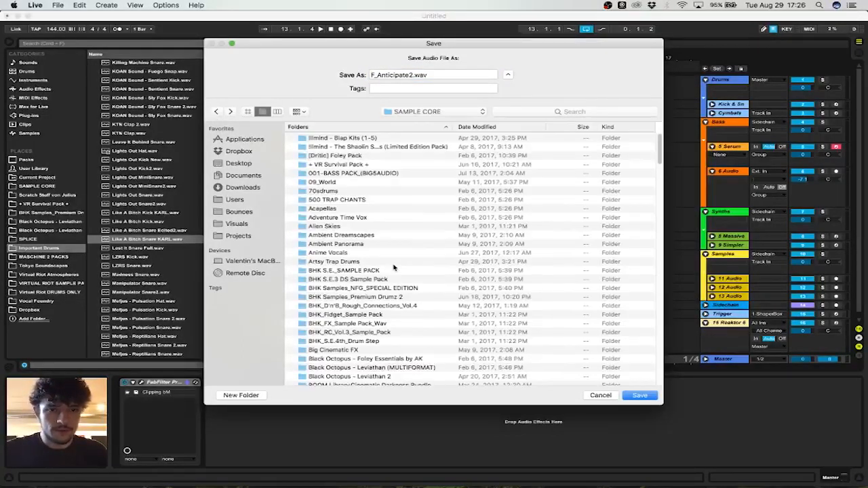
pyautogui.scroll(-3)
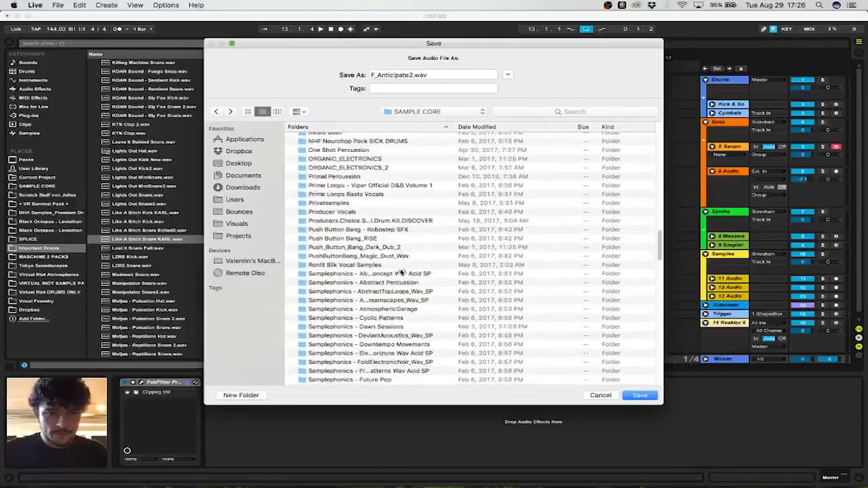
pyautogui.scroll(-3)
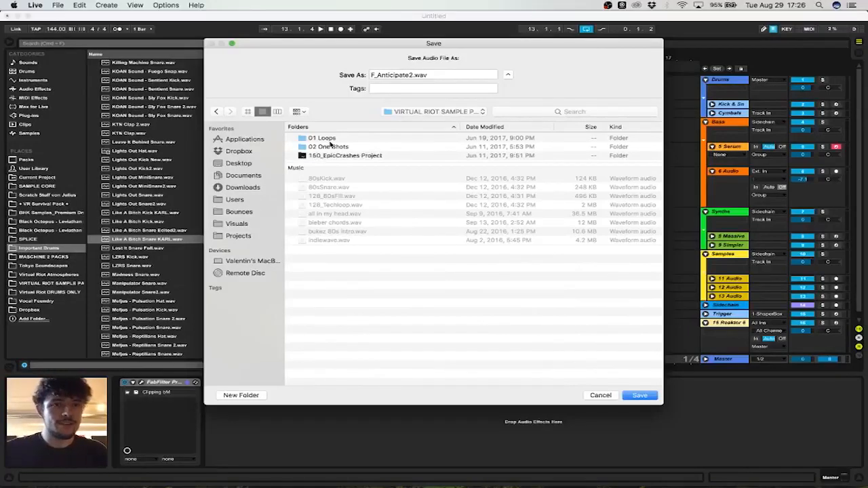
pyautogui.click(328, 147)
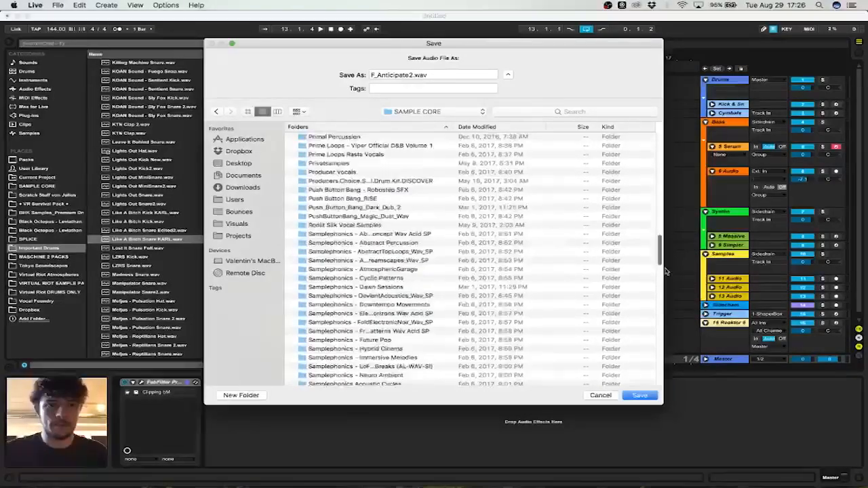
# Step: Save the render as Shitty_SN_49.wav into Virtual Riot DRUMS ONLY > SNARES MOLINO
pyautogui.scroll(-3)
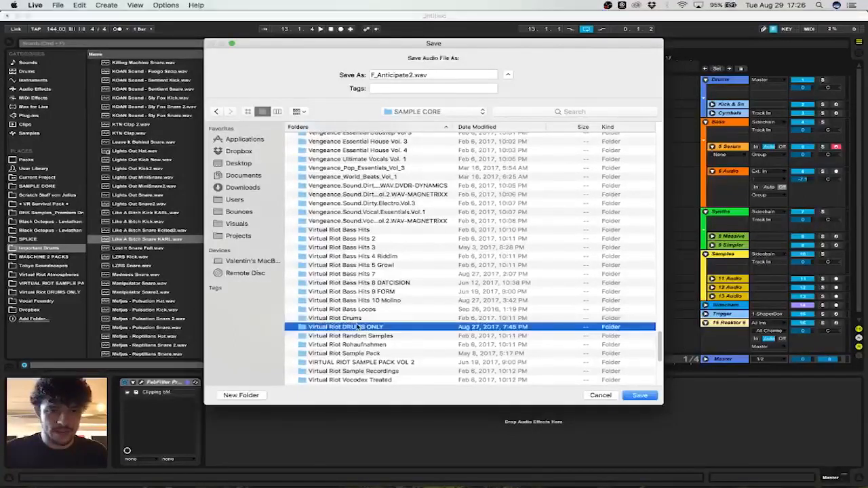
pyautogui.doubleClick(347, 325)
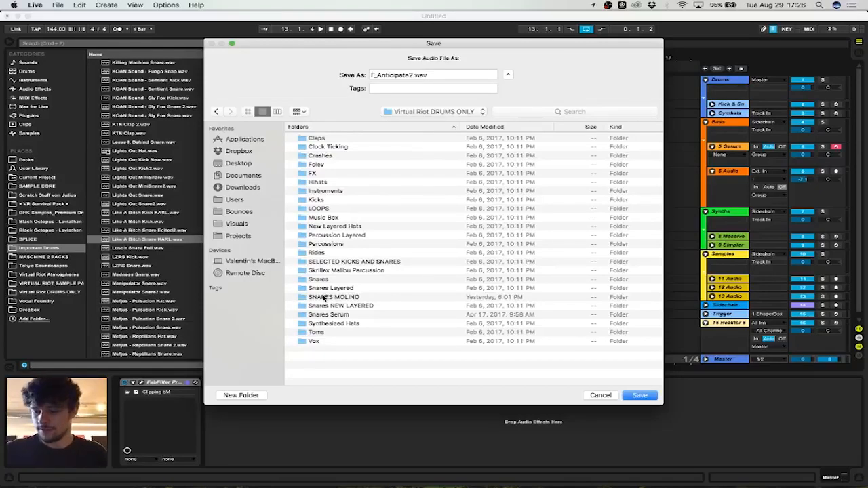
pyautogui.doubleClick(333, 296)
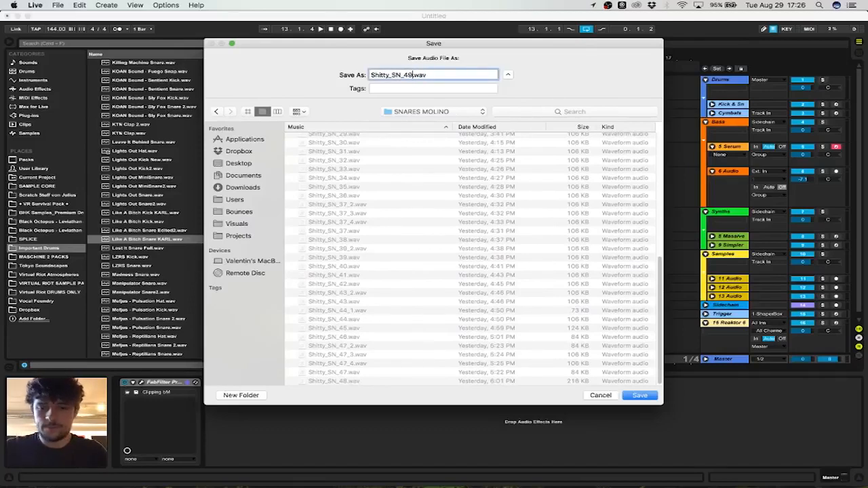
pyautogui.click(639, 396)
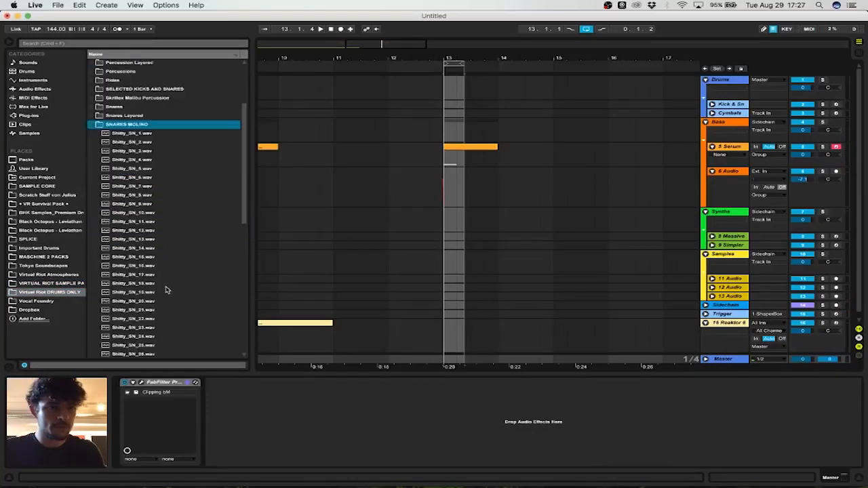
# Step: Scroll the SNARES MOLINO folder list to see the new Shitty_SN_49 render
pyautogui.scroll(-3)
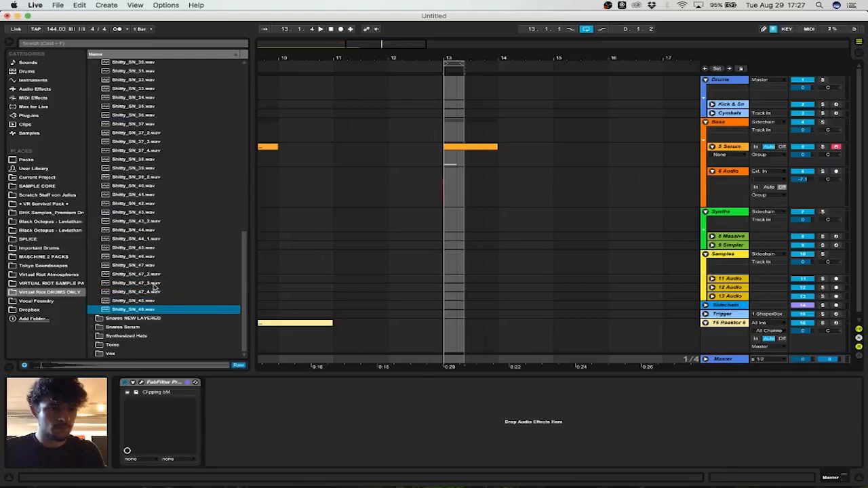